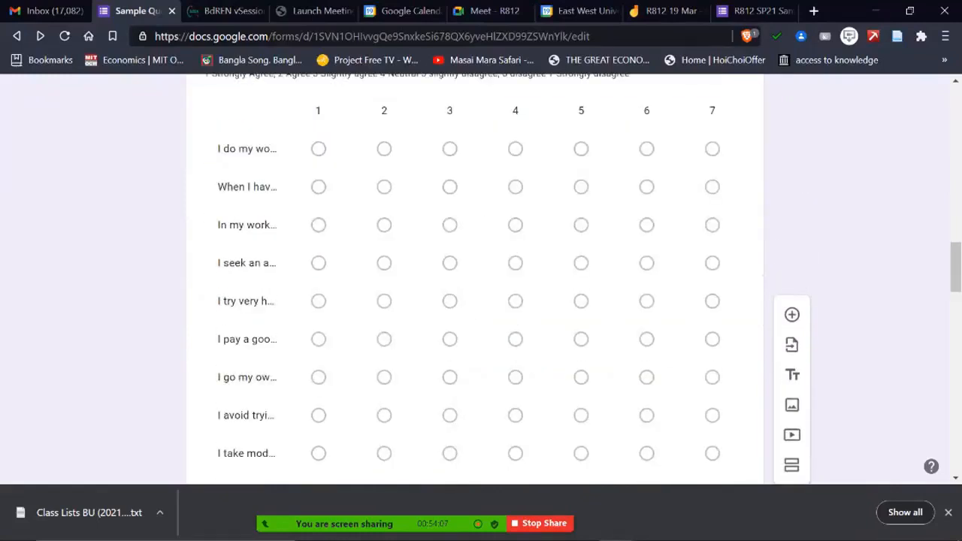
Scroll through the Google Forms questionnaire's demographic and About Work sections.
{"action": "scroll", "scroll_direction": "up", "scroll_amount": 3}
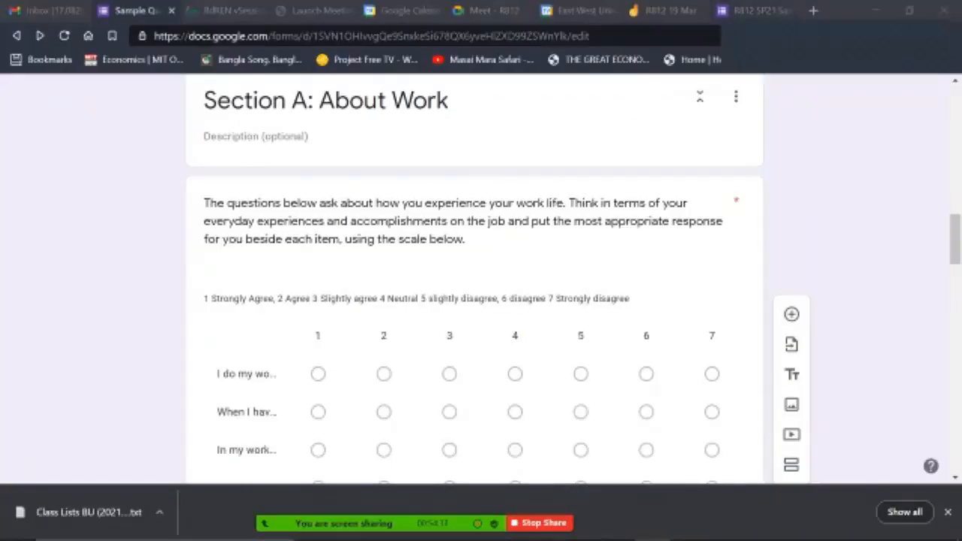
{"action": "scroll", "scroll_direction": "down", "scroll_amount": 3}
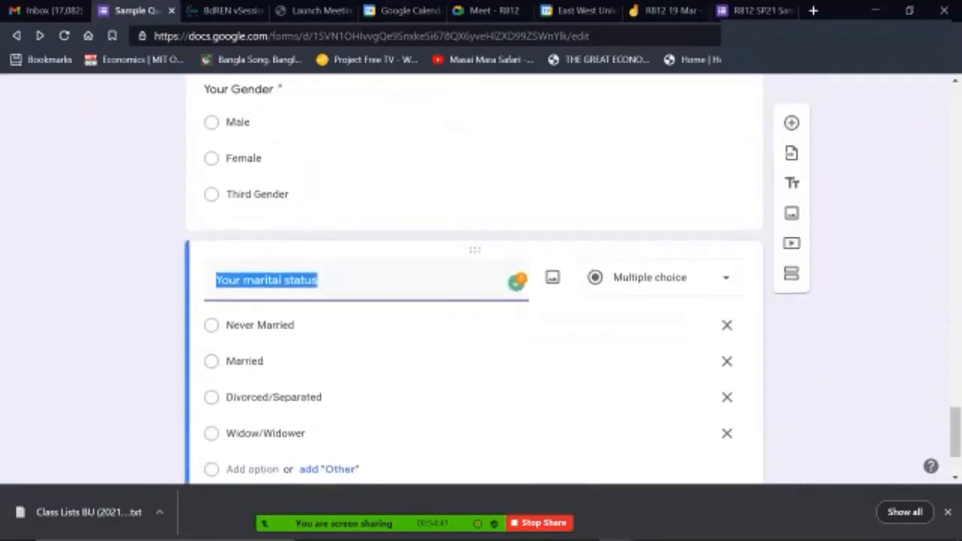
{"action": "scroll", "scroll_direction": "down", "scroll_amount": 3}
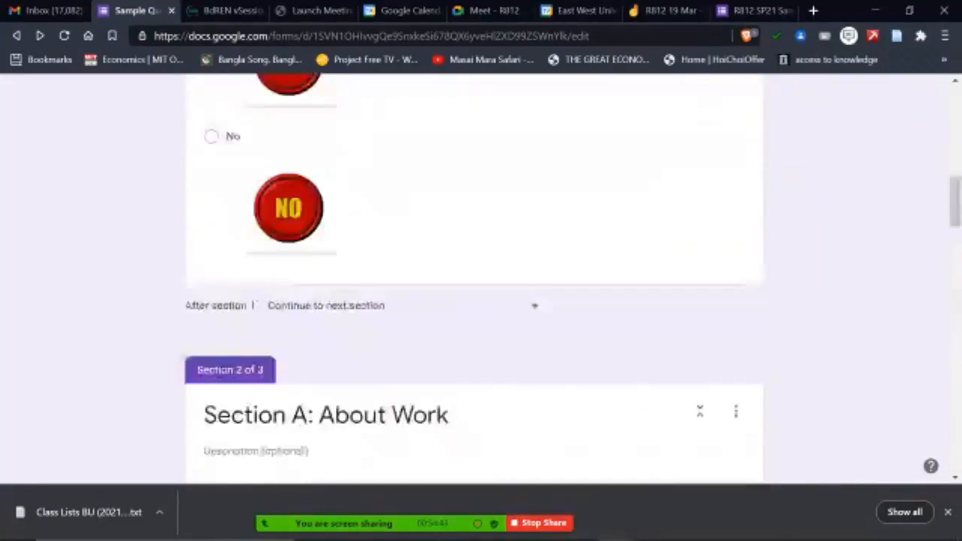
{"action": "scroll", "scroll_direction": "up", "scroll_amount": 3}
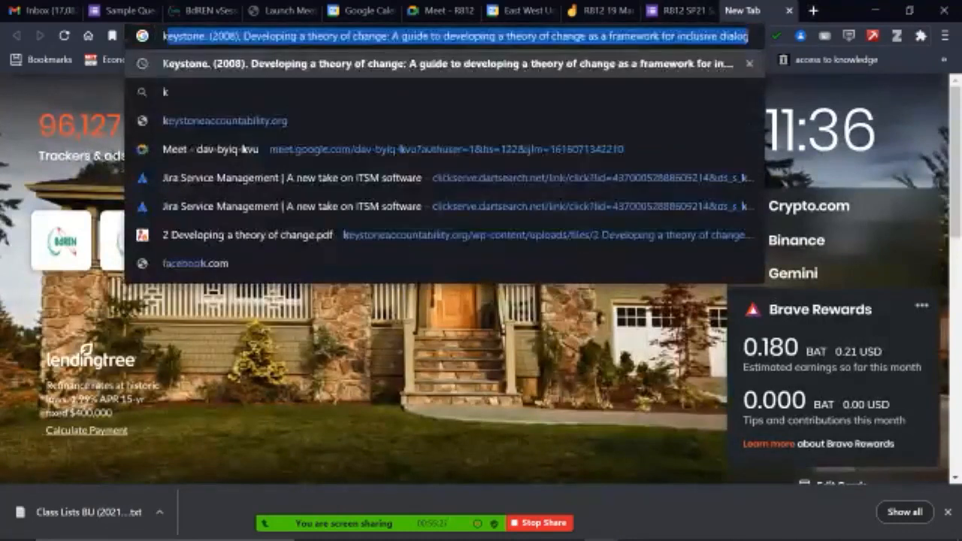
Search for kobotoolbox and reach the kobotoolbox.org page listing its two sign-up servers.
{"action": "type", "text": "kobotoolbox"}
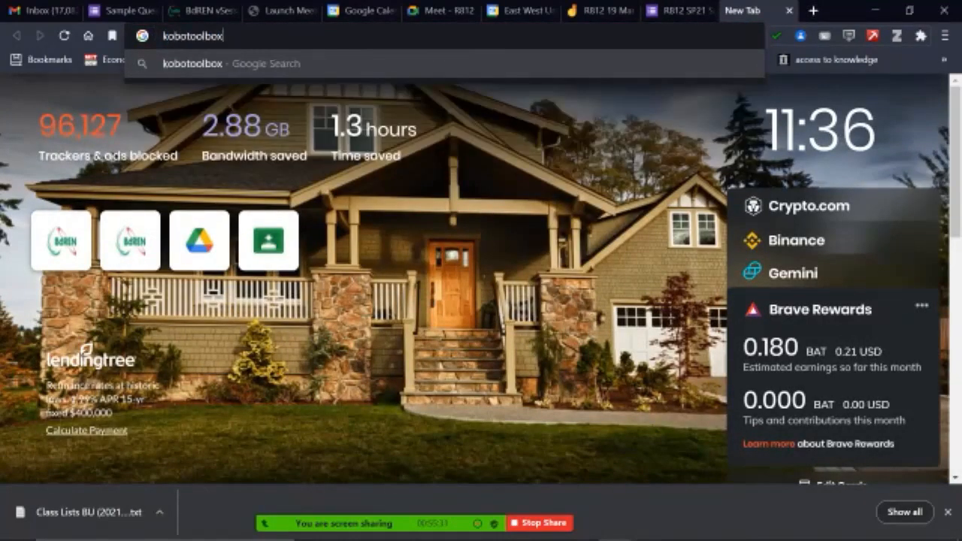
{"action": "key", "text": "Return"}
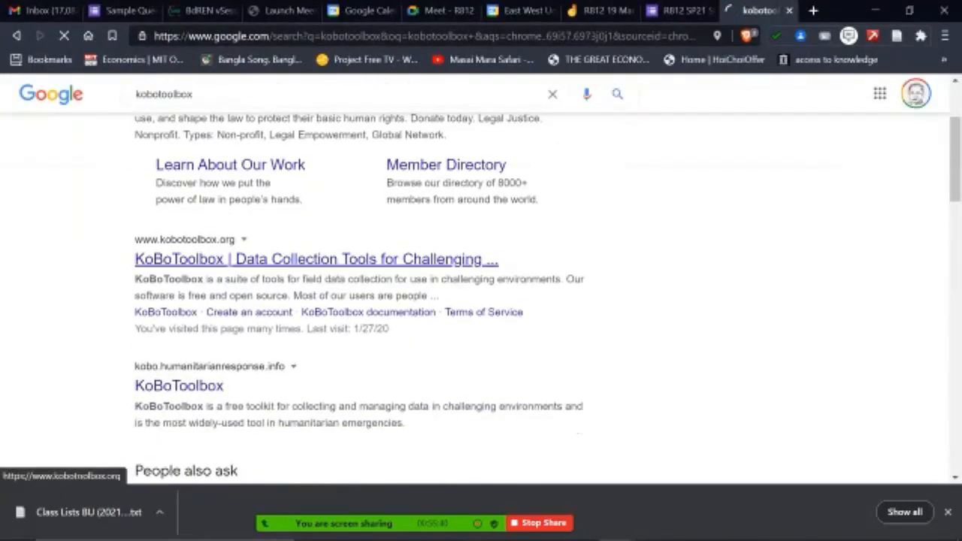
{"action": "left_click", "coordinate": [316, 258]}
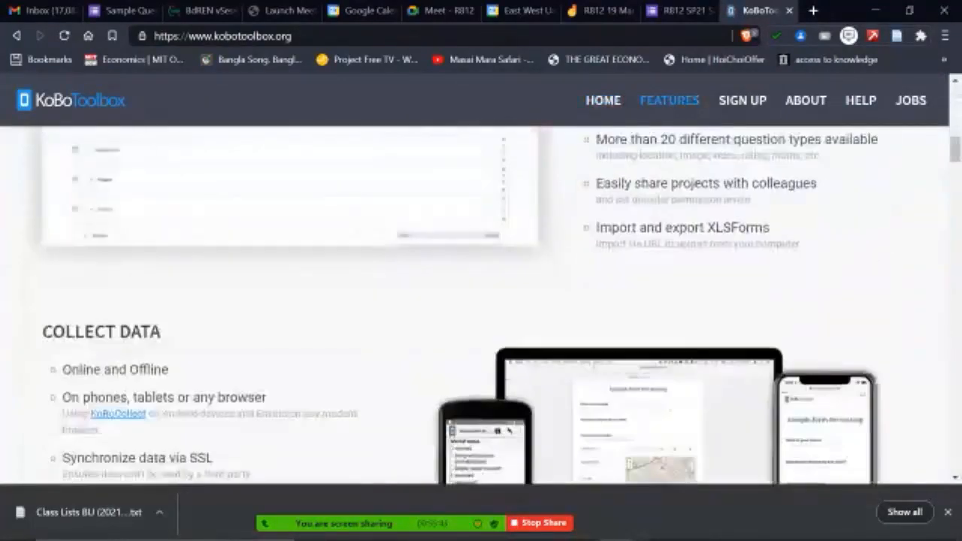
{"action": "scroll", "scroll_direction": "down", "scroll_amount": 3}
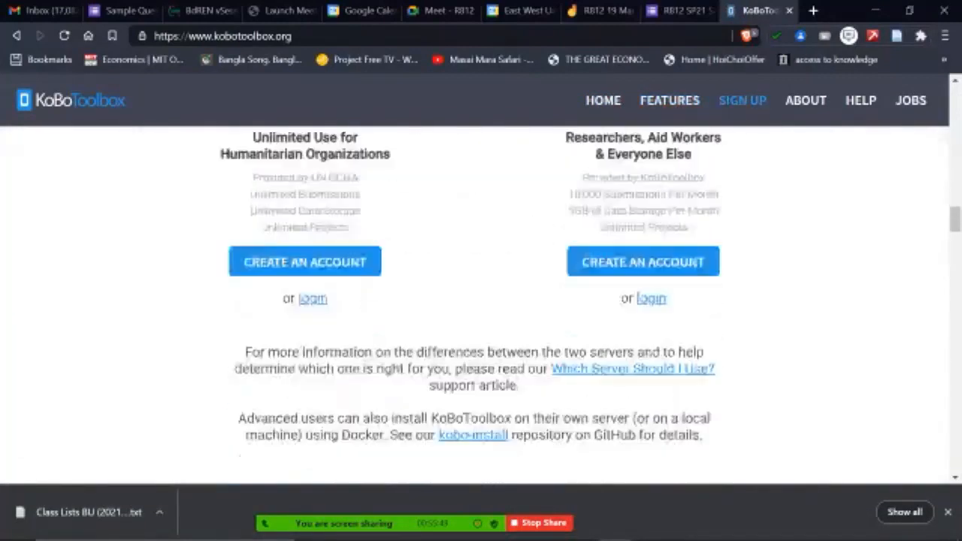
{"action": "scroll", "scroll_direction": "up", "scroll_amount": 3}
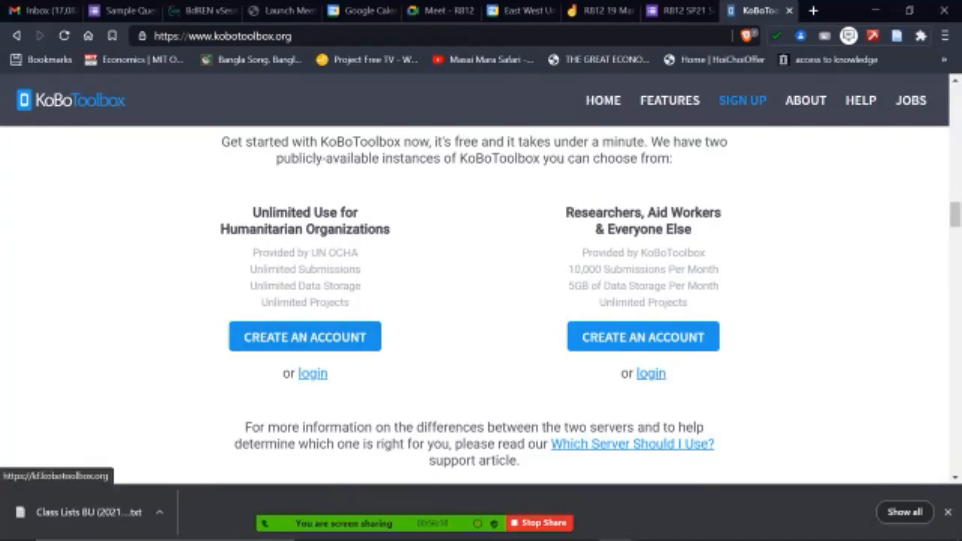
Log in and show the Pressure Cooker Questionnaire v8 project's form details.
{"action": "left_click", "coordinate": [312, 373]}
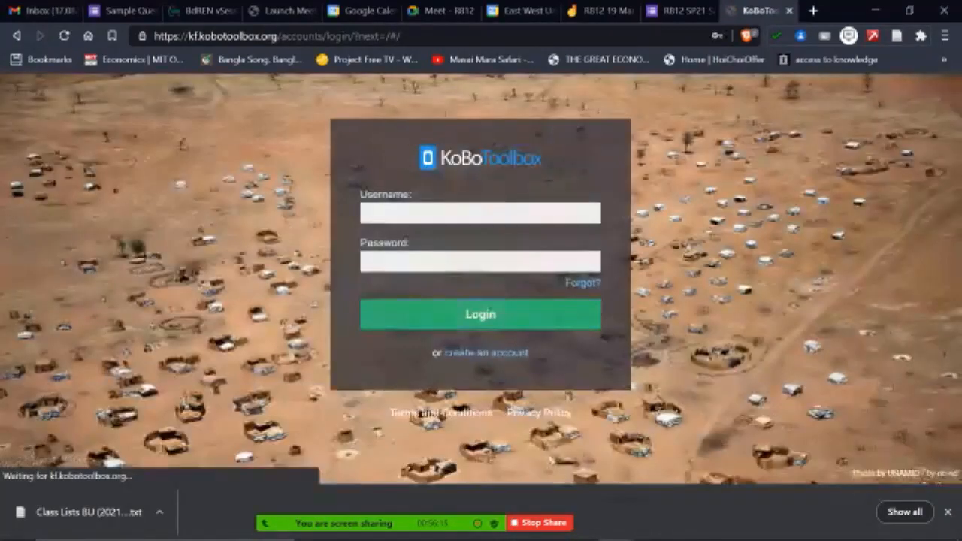
{"action": "left_click", "coordinate": [481, 314]}
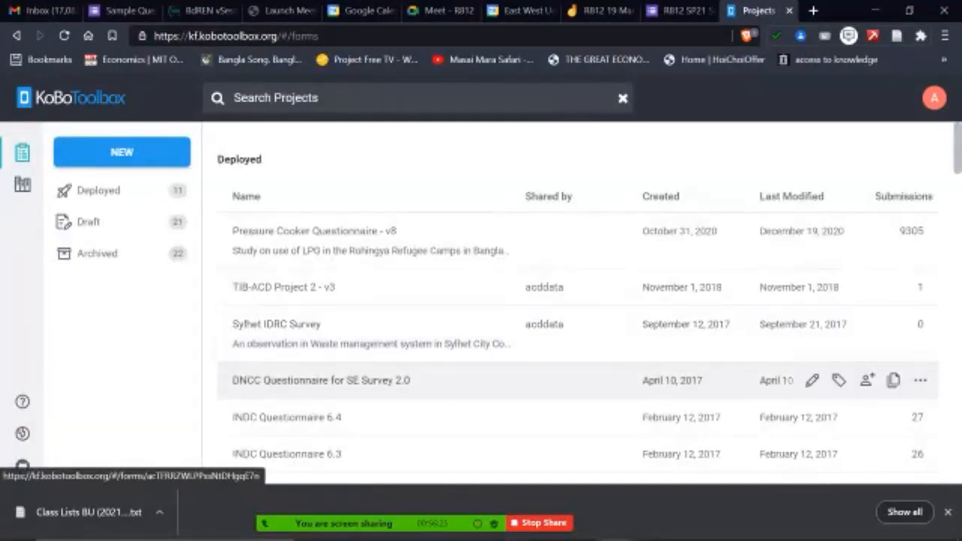
{"action": "mouse_move", "coordinate": [368, 240]}
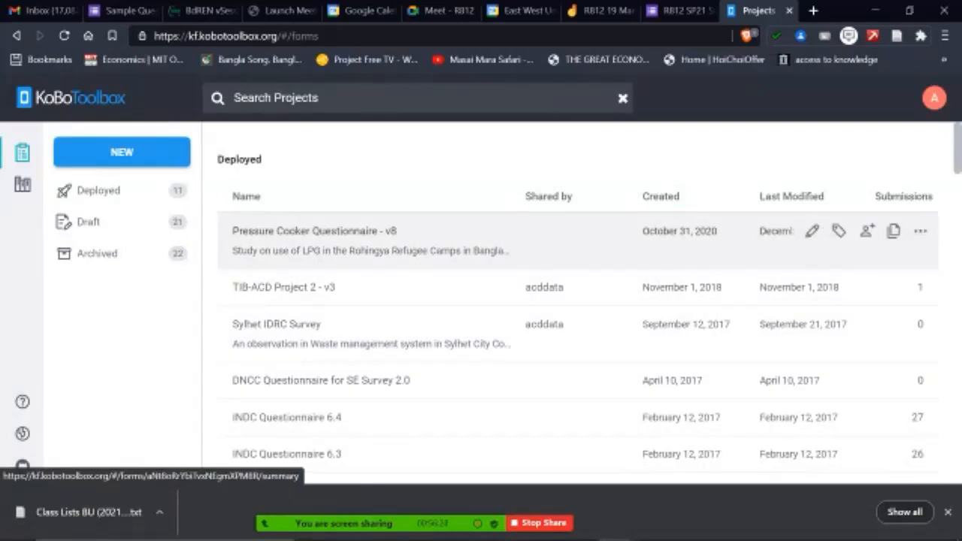
{"action": "left_click", "coordinate": [314, 232]}
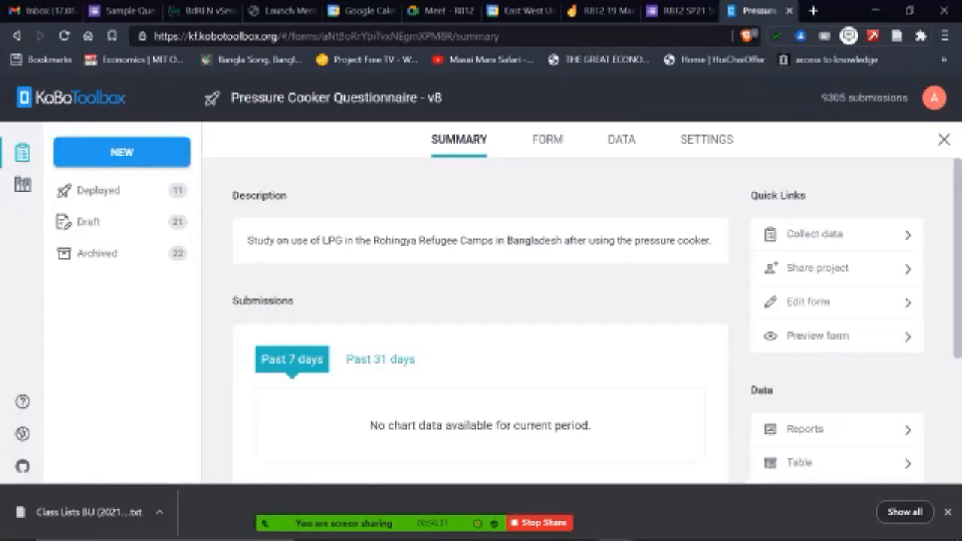
{"action": "left_click", "coordinate": [547, 140]}
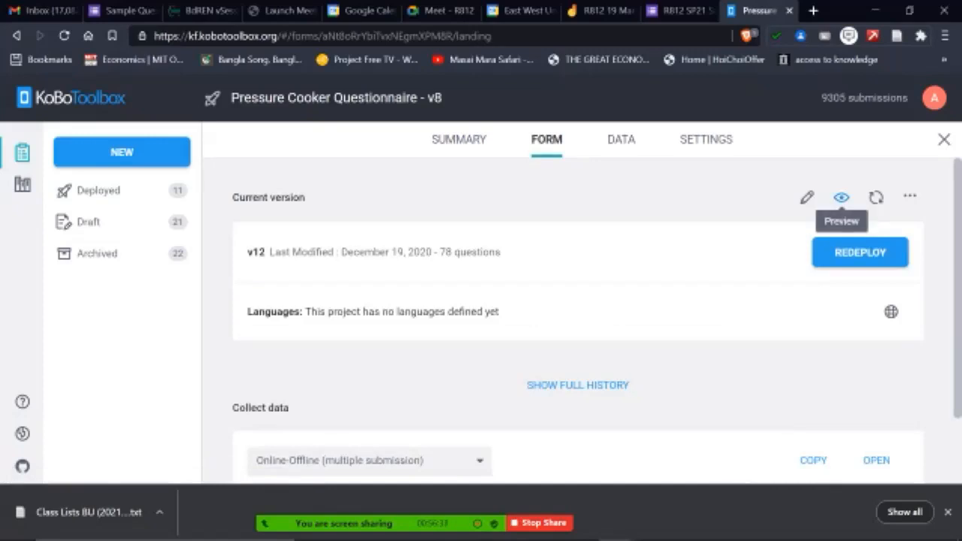
Preview the Pressure Cooker Questionnaire and browse from the location question downward.
{"action": "left_click", "coordinate": [842, 197]}
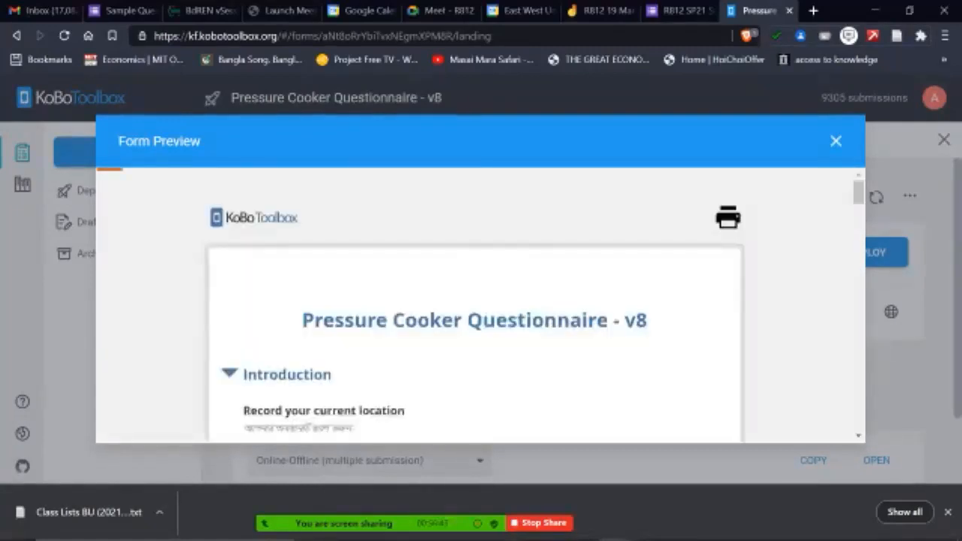
{"action": "scroll", "scroll_direction": "down", "scroll_amount": 3}
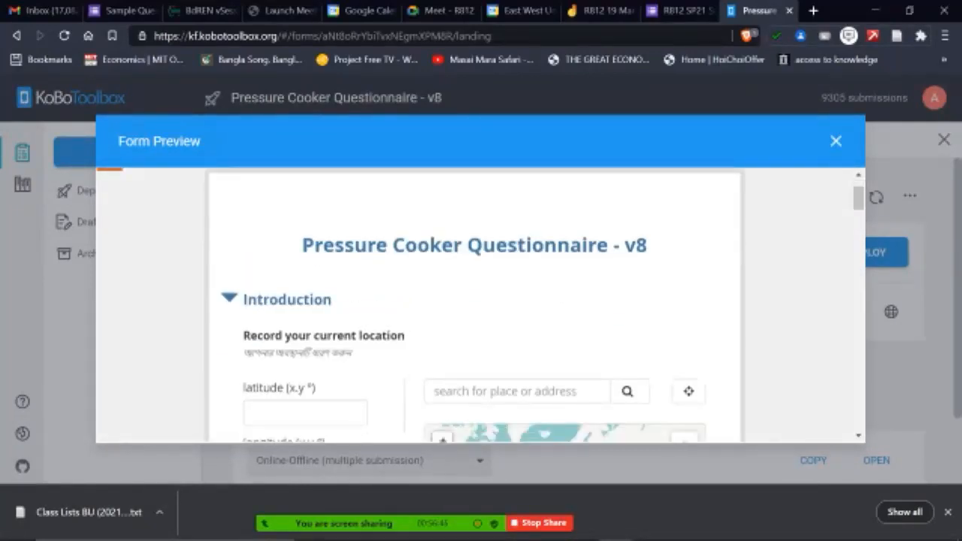
{"action": "scroll", "scroll_direction": "down", "scroll_amount": 3}
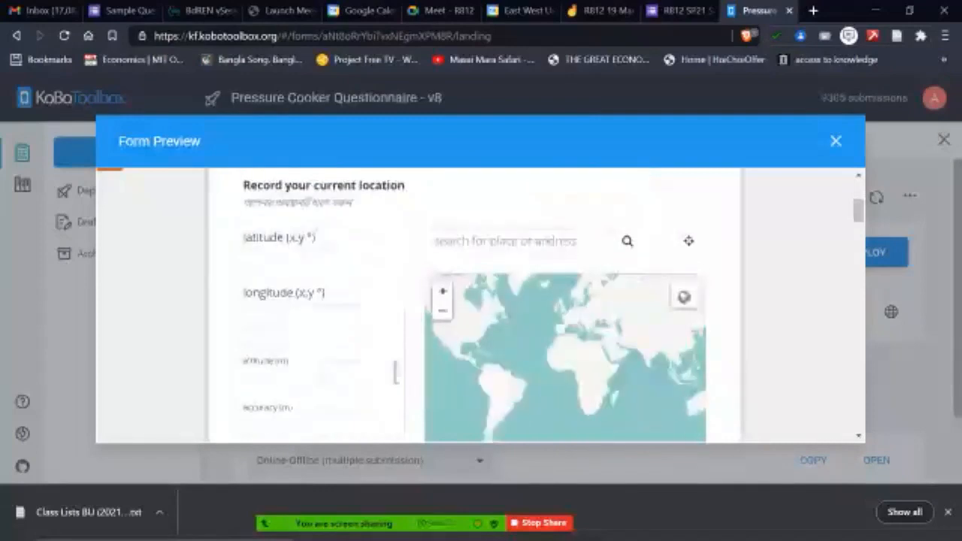
{"action": "scroll", "scroll_direction": "up", "scroll_amount": 3}
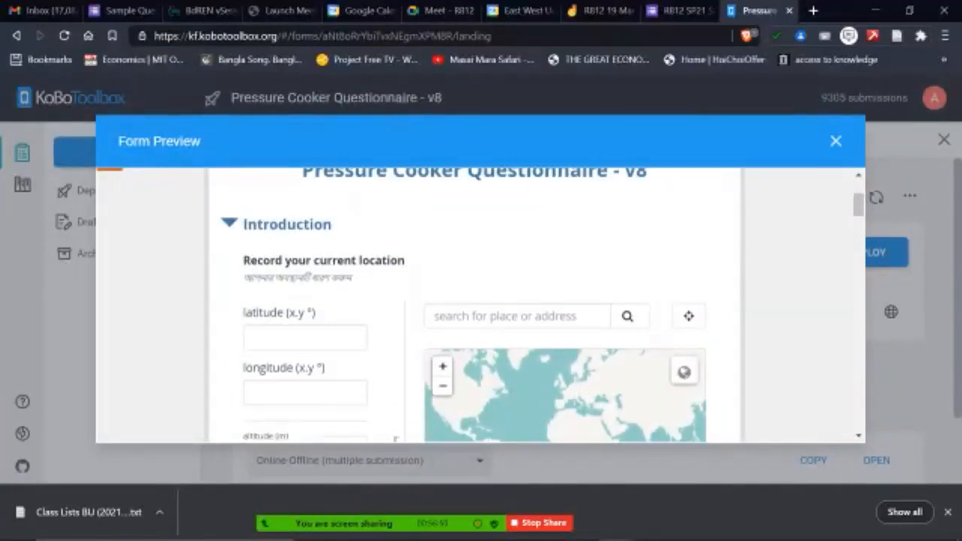
{"action": "scroll", "scroll_direction": "up", "scroll_amount": 3}
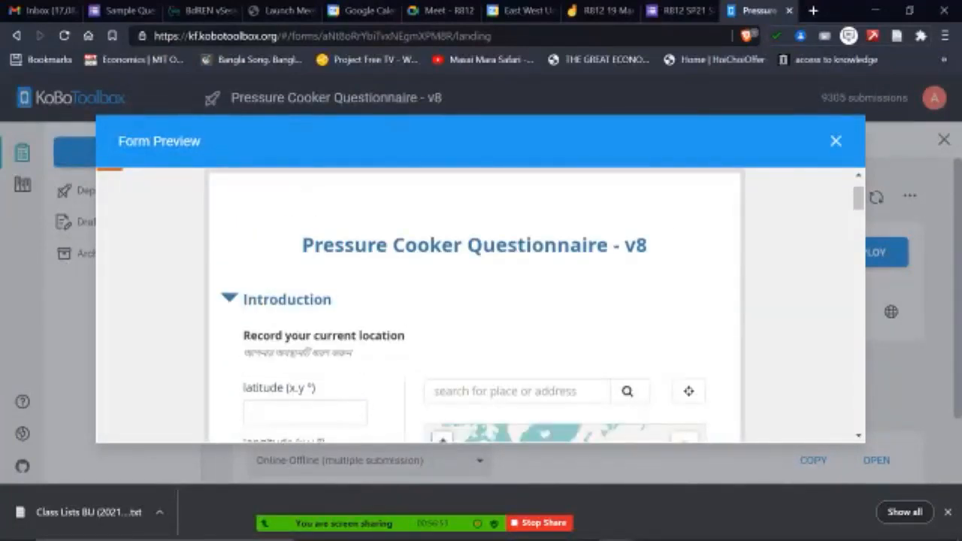
{"action": "scroll", "scroll_direction": "down", "scroll_amount": 3}
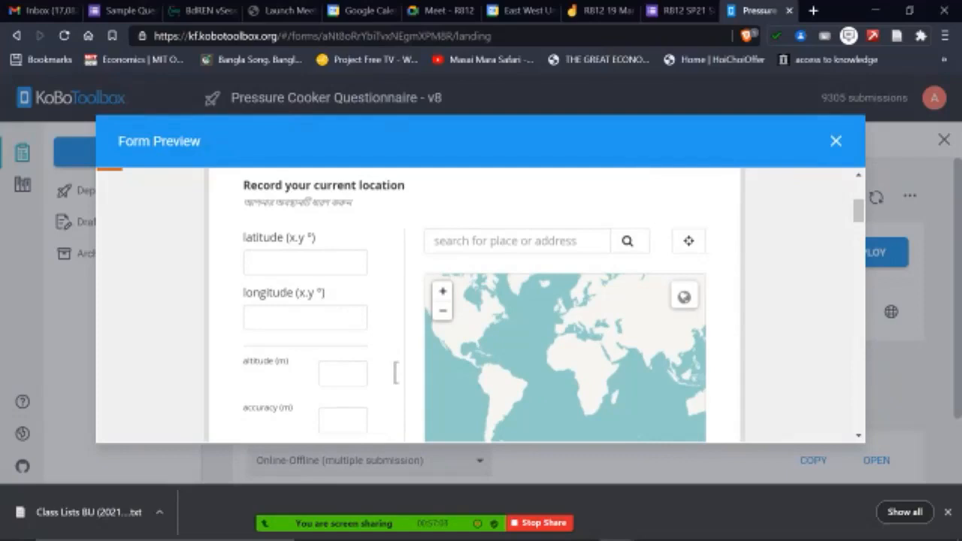
{"action": "scroll", "scroll_direction": "down", "scroll_amount": 3}
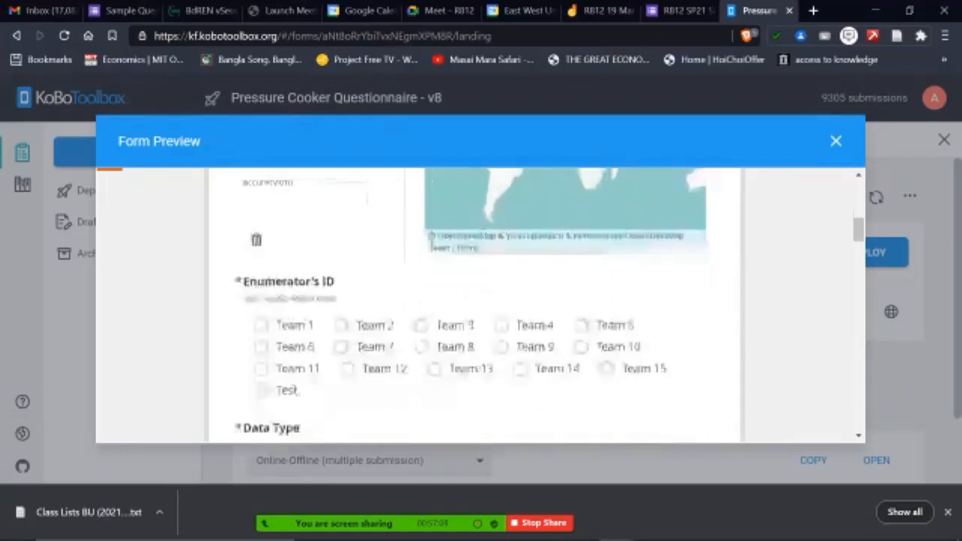
{"action": "scroll", "scroll_direction": "down", "scroll_amount": 3}
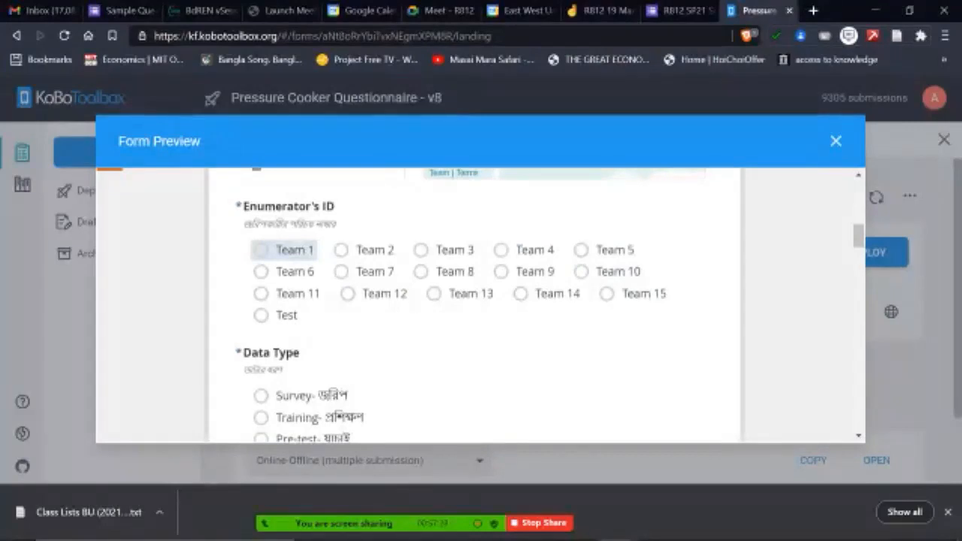
Answer Enumerator's ID with Team 1, then switch it to Team 2.
{"action": "left_click", "coordinate": [341, 249]}
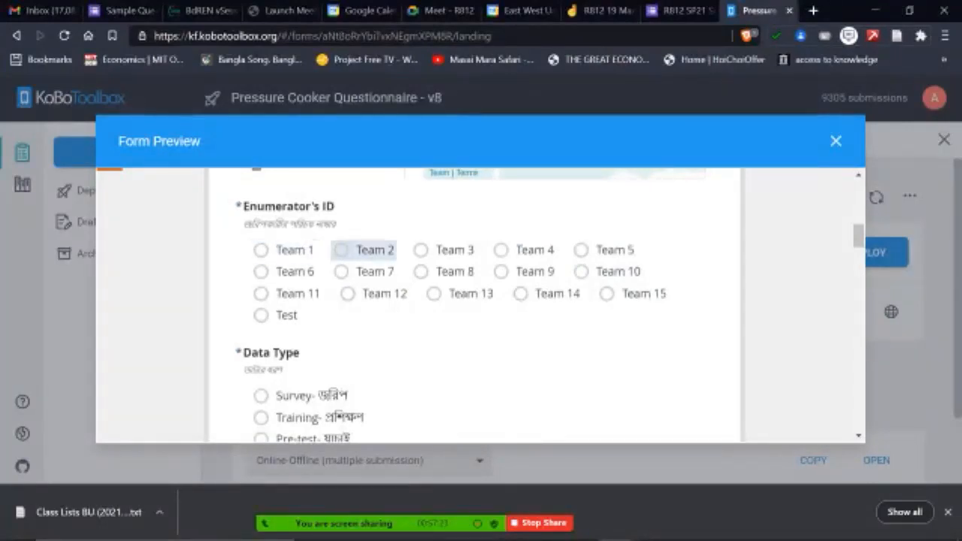
{"action": "left_click", "coordinate": [262, 250]}
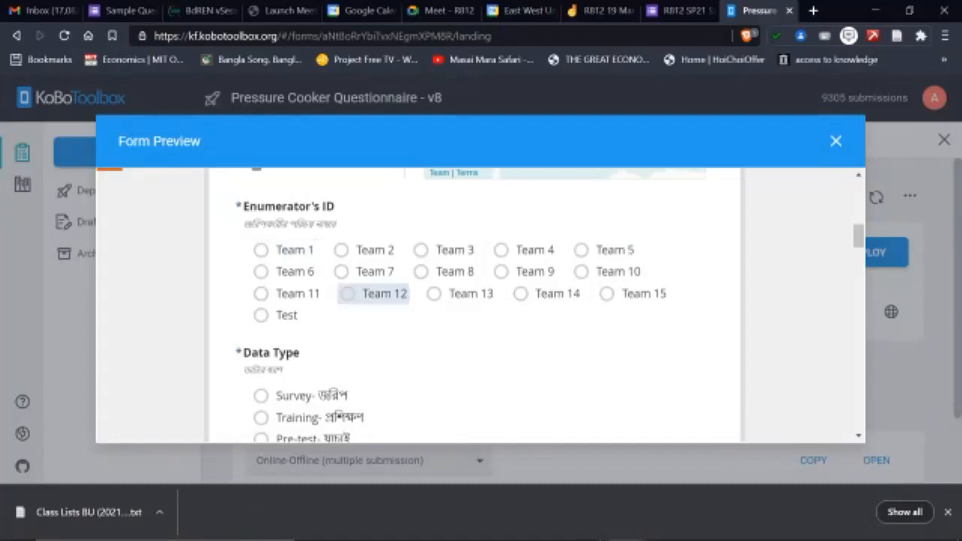
{"action": "scroll", "scroll_direction": "down", "scroll_amount": 3}
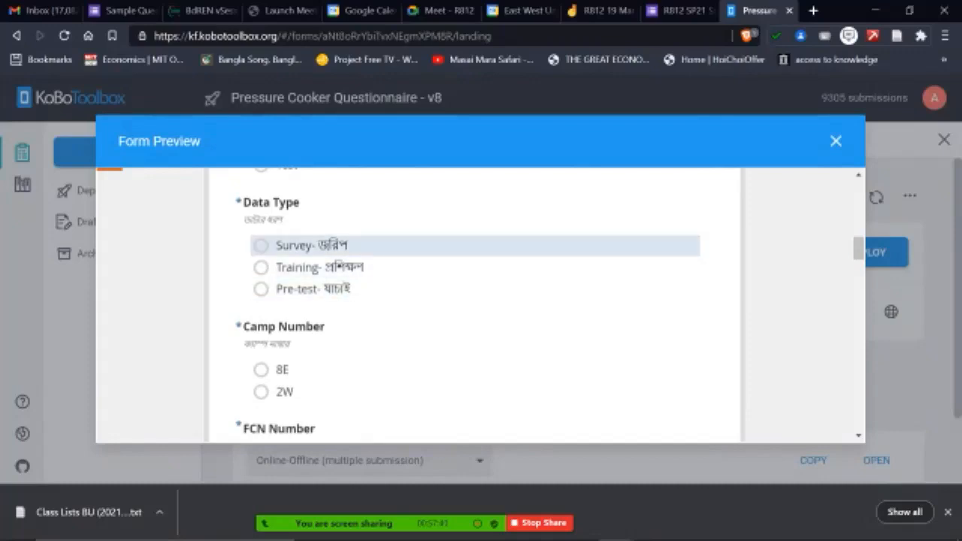
Choose Survey as the data type and mark this as the 1st household visit.
{"action": "left_click", "coordinate": [262, 245]}
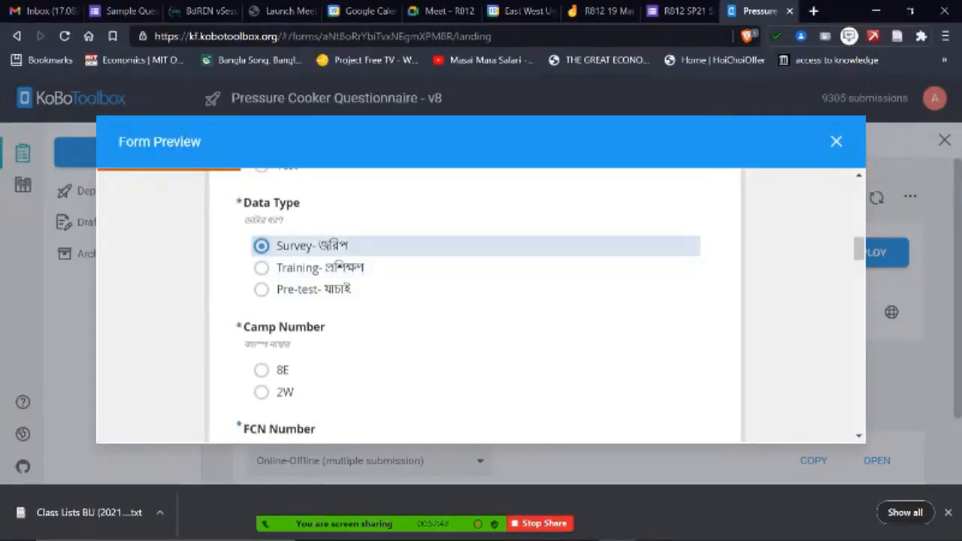
{"action": "scroll", "scroll_direction": "down", "scroll_amount": 3}
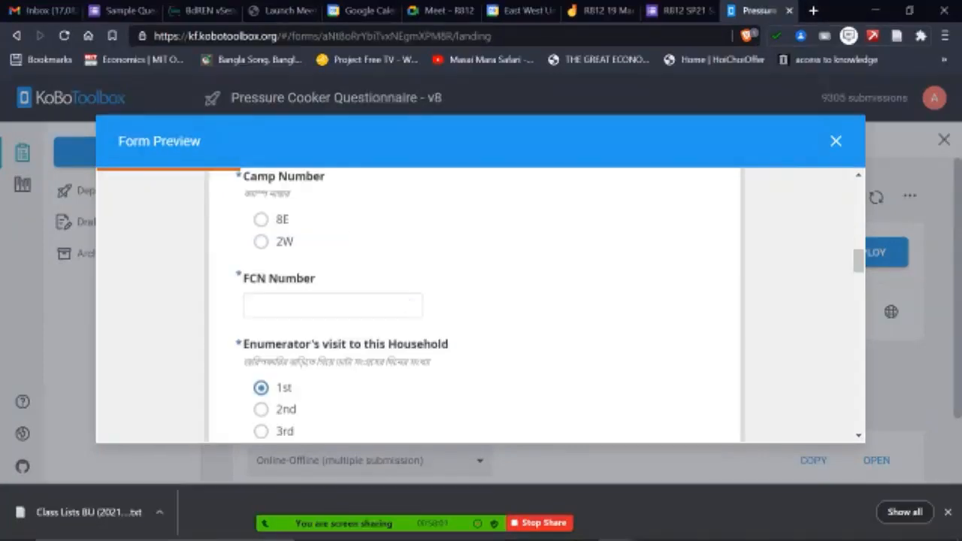
{"action": "left_click", "coordinate": [332, 305]}
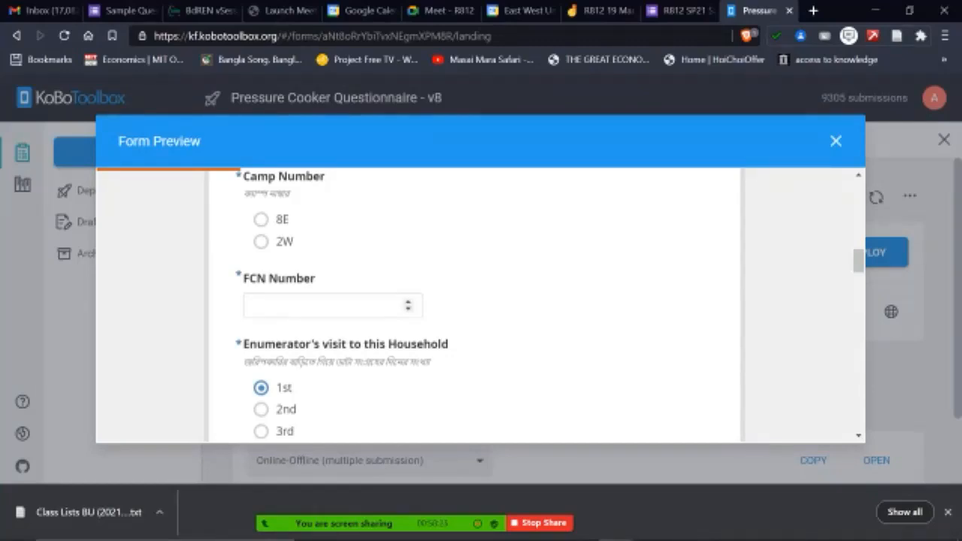
Browse down to the cooking training checklist of demonstrated items.
{"action": "scroll", "scroll_direction": "down", "scroll_amount": 3}
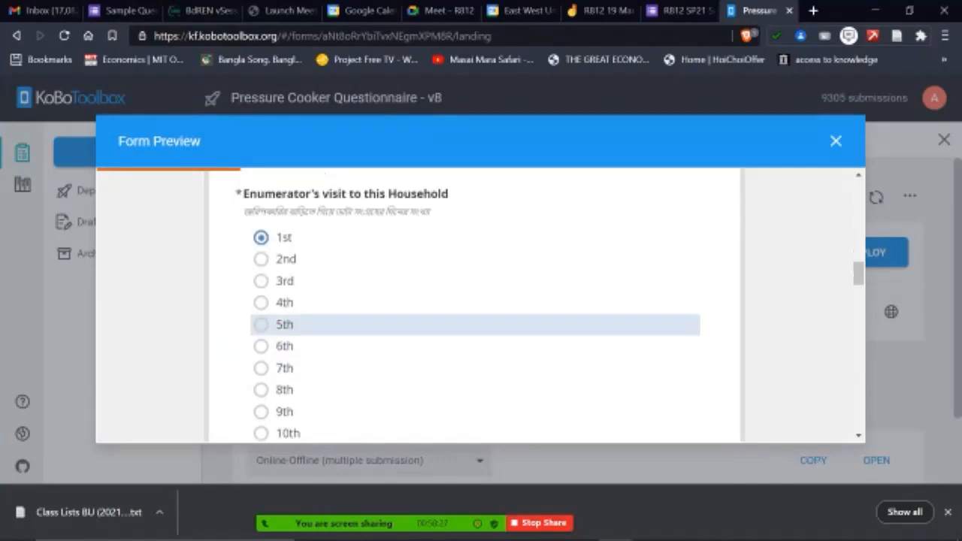
{"action": "mouse_move", "coordinate": [284, 412]}
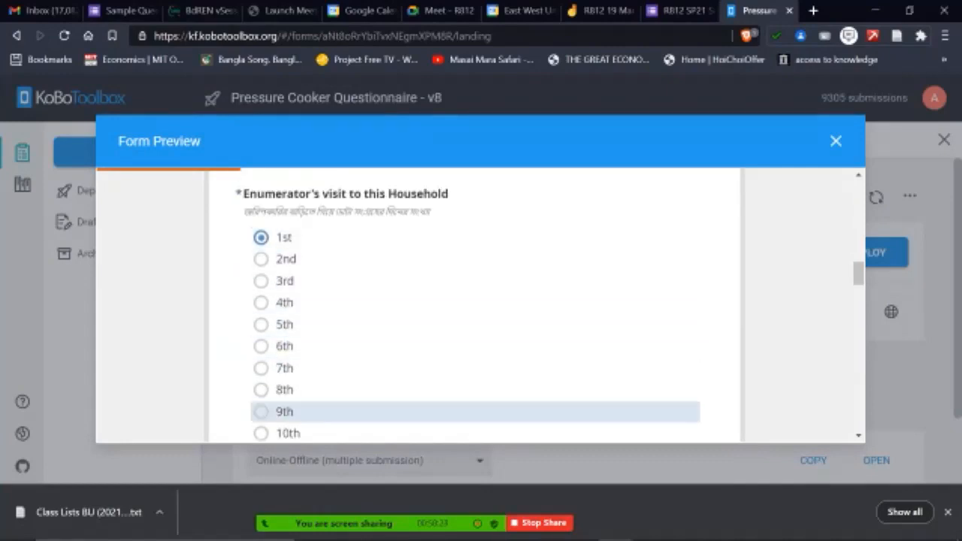
{"action": "scroll", "scroll_direction": "down", "scroll_amount": 3}
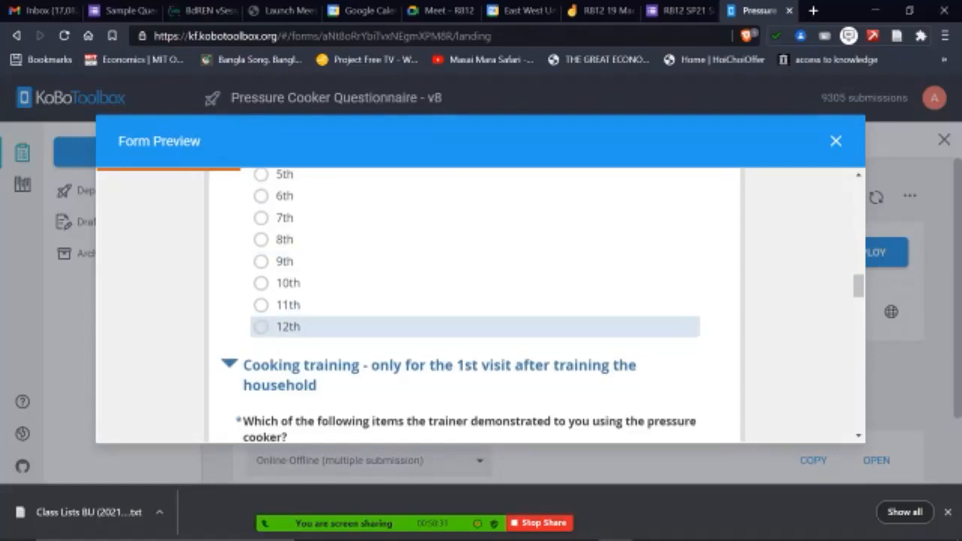
{"action": "scroll", "scroll_direction": "up", "scroll_amount": 3}
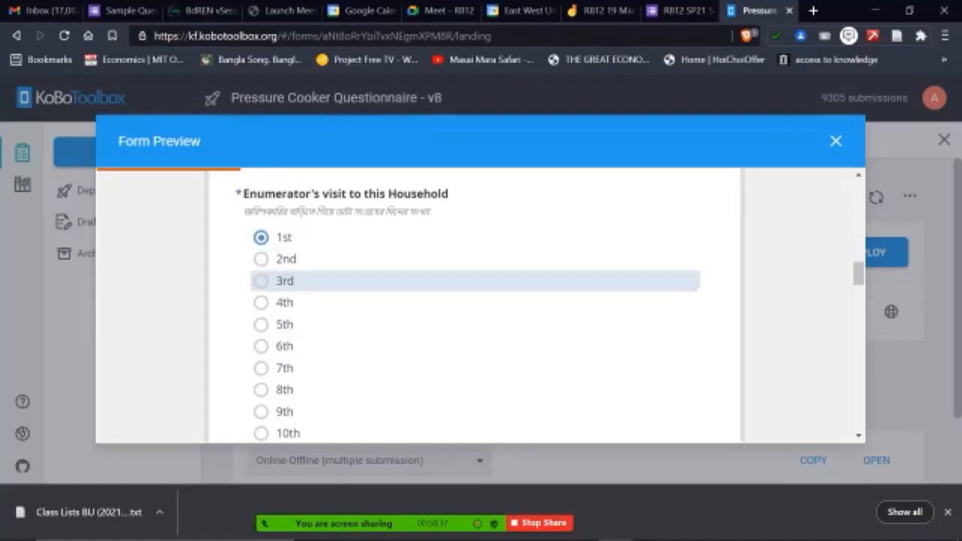
{"action": "mouse_move", "coordinate": [284, 389]}
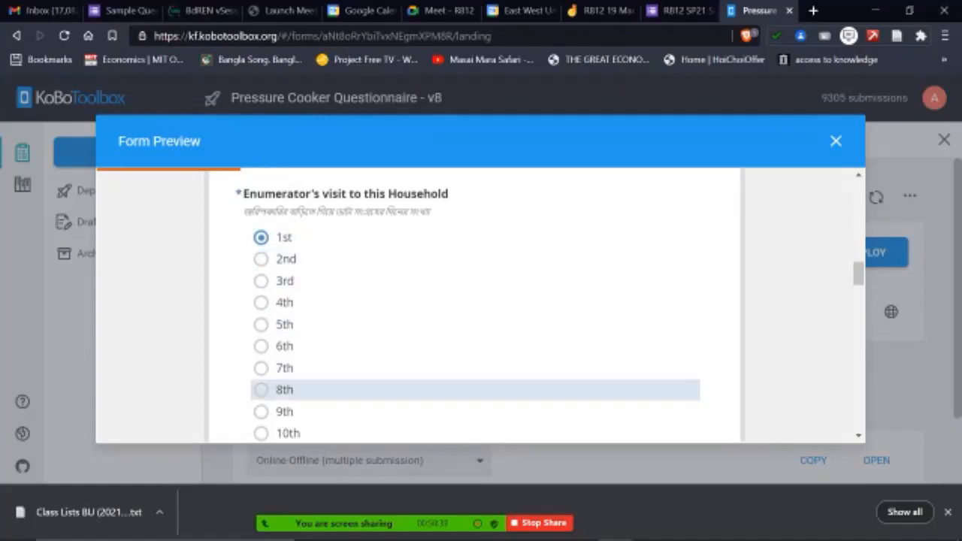
{"action": "scroll", "scroll_direction": "down", "scroll_amount": 3}
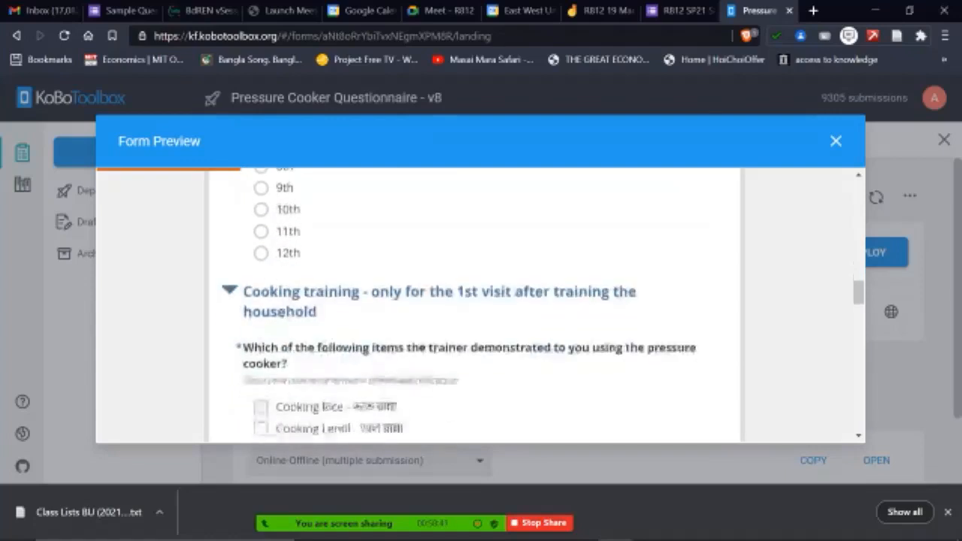
{"action": "scroll", "scroll_direction": "down", "scroll_amount": 3}
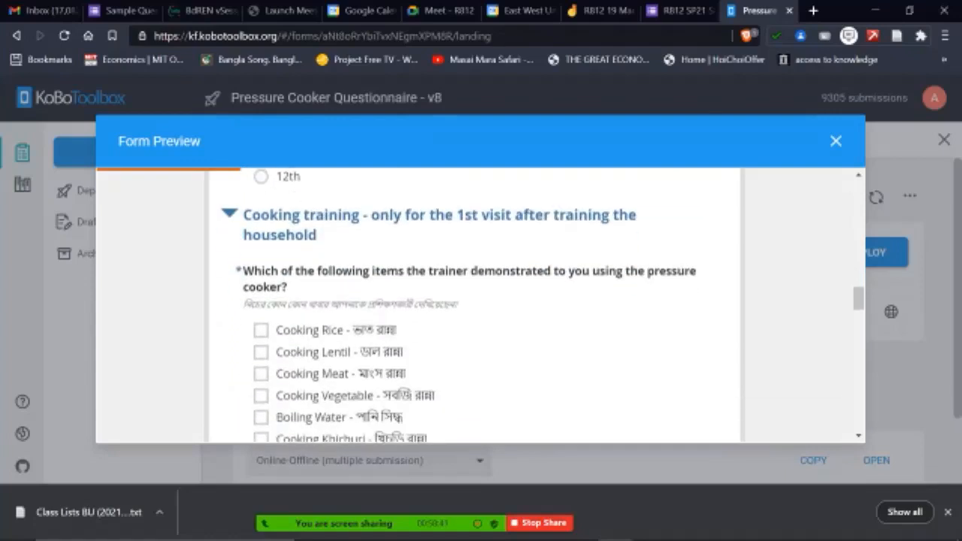
Check how the visit number hides or shows the cooking training section.
{"action": "scroll", "scroll_direction": "up", "scroll_amount": 3}
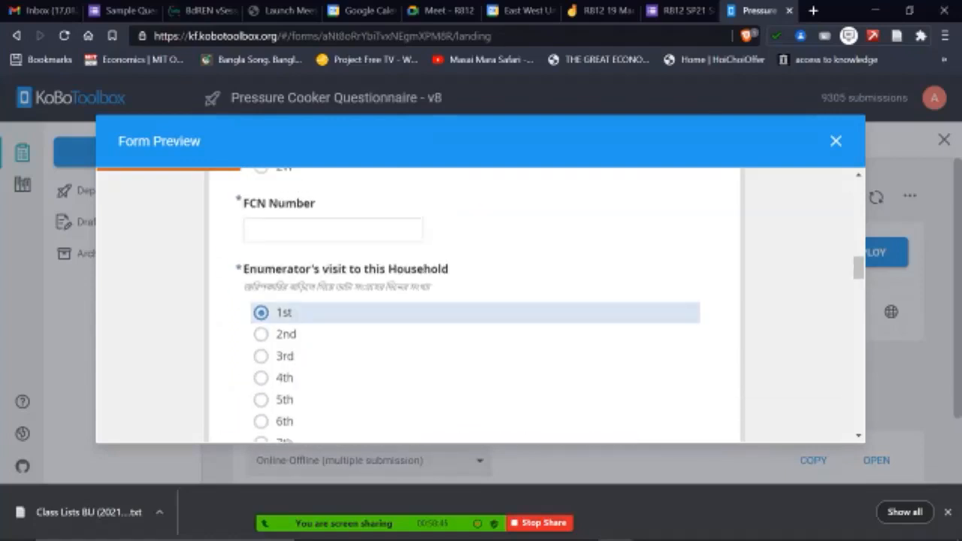
{"action": "scroll", "scroll_direction": "down", "scroll_amount": 3}
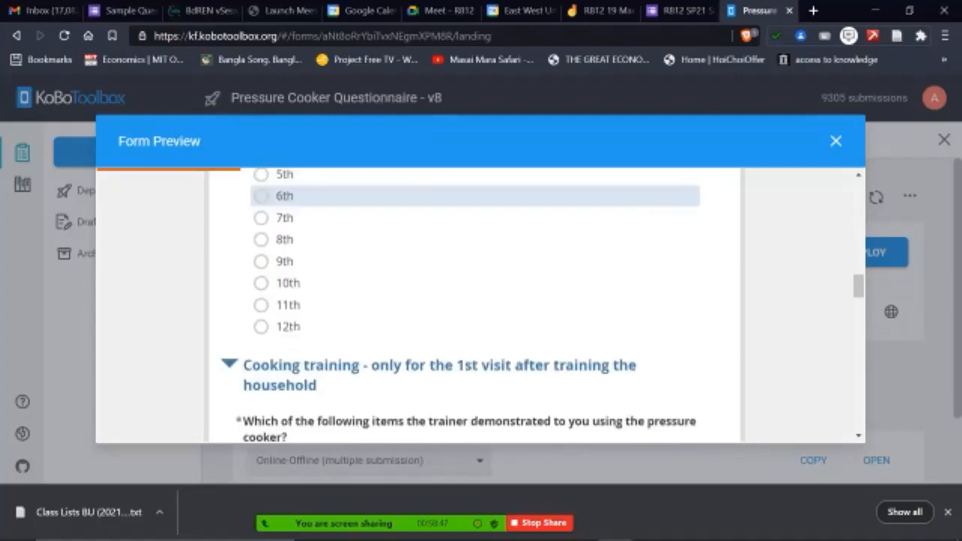
{"action": "scroll", "scroll_direction": "down", "scroll_amount": 3}
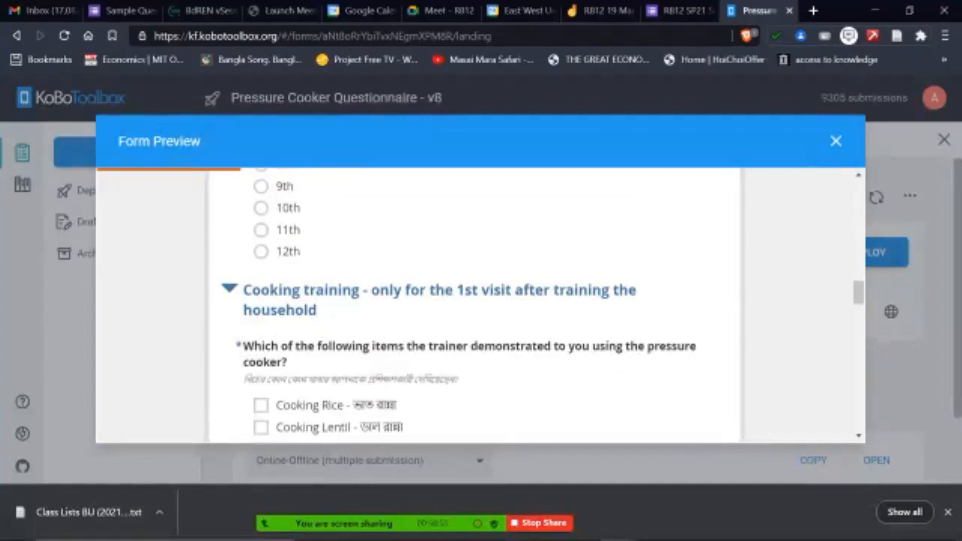
{"action": "scroll", "scroll_direction": "up", "scroll_amount": 3}
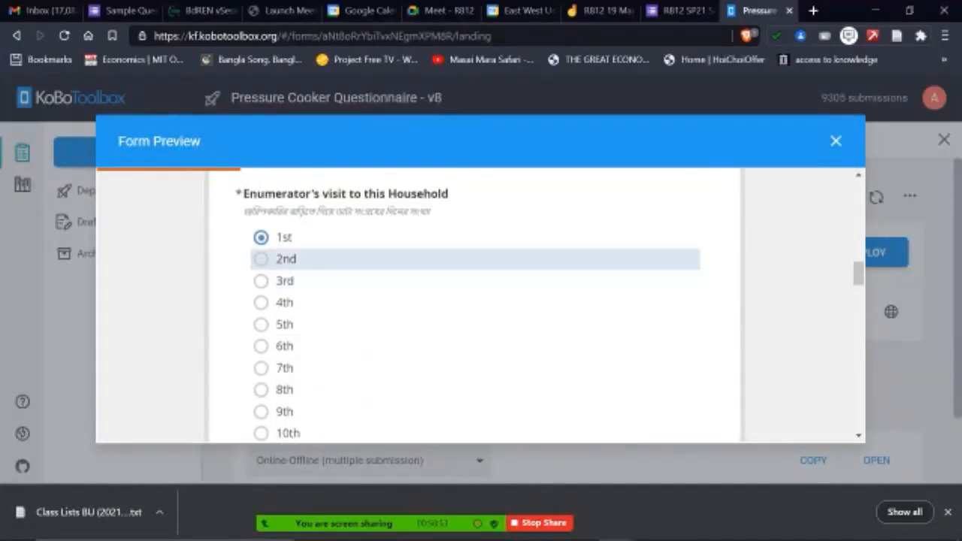
{"action": "scroll", "scroll_direction": "down", "scroll_amount": 3}
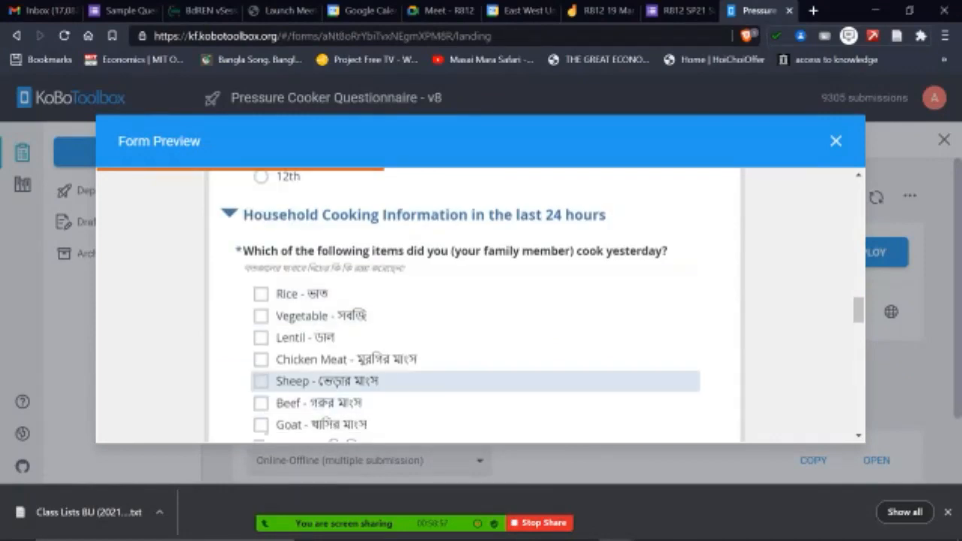
{"action": "scroll", "scroll_direction": "up", "scroll_amount": 3}
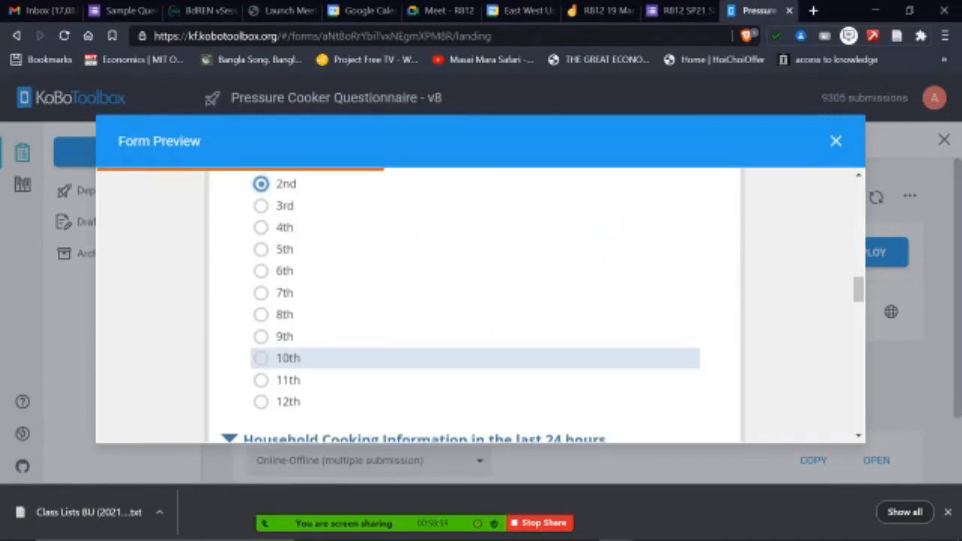
{"action": "scroll", "scroll_direction": "up", "scroll_amount": 3}
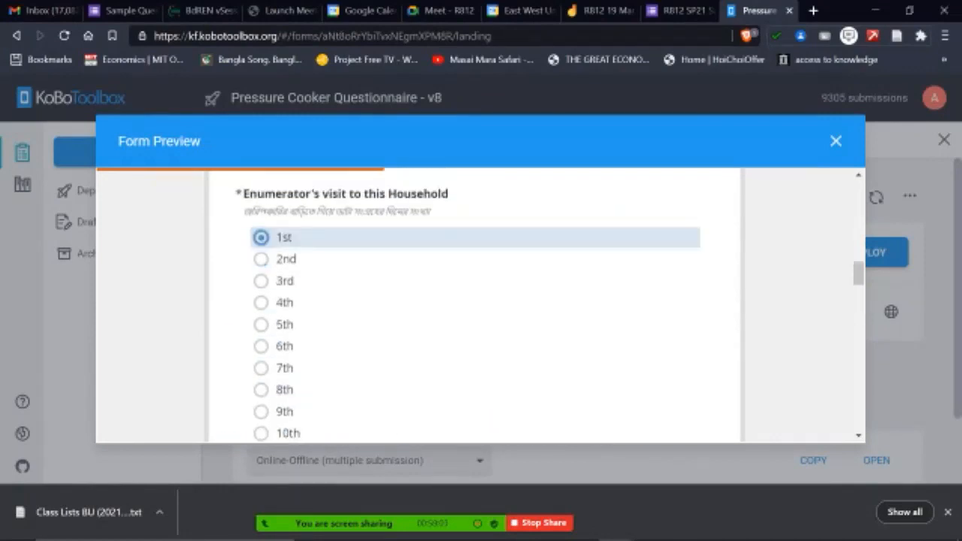
{"action": "scroll", "scroll_direction": "down", "scroll_amount": 3}
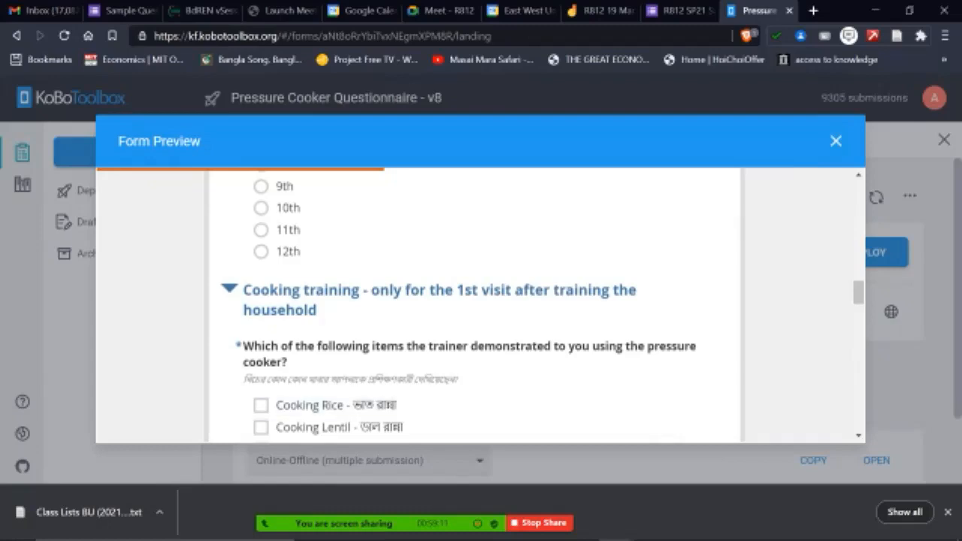
{"action": "scroll", "scroll_direction": "down", "scroll_amount": 3}
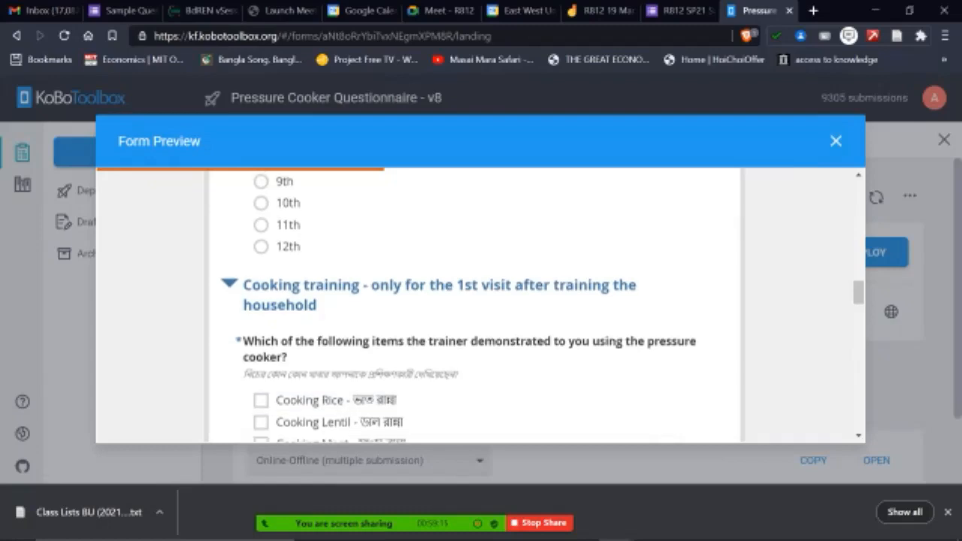
{"action": "scroll", "scroll_direction": "down", "scroll_amount": 3}
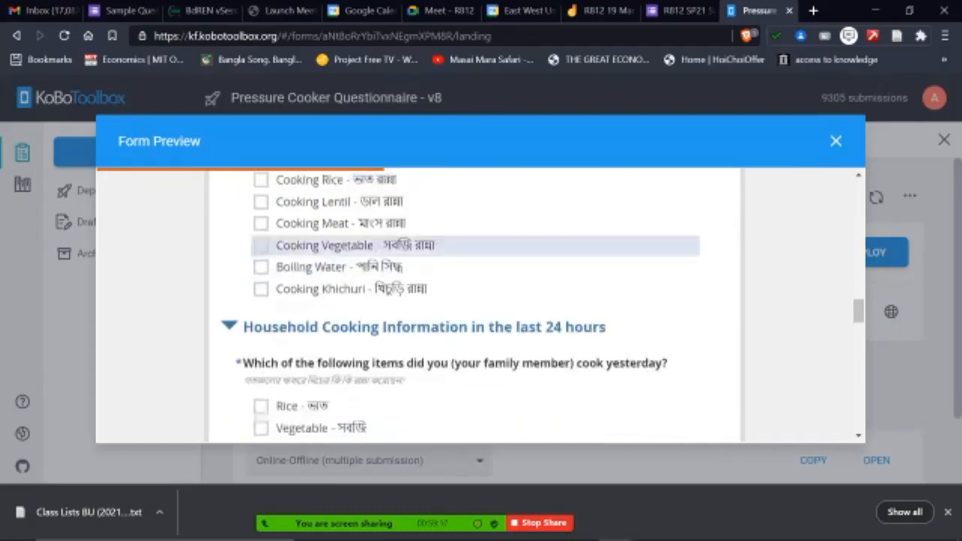
{"action": "mouse_move", "coordinate": [345, 288]}
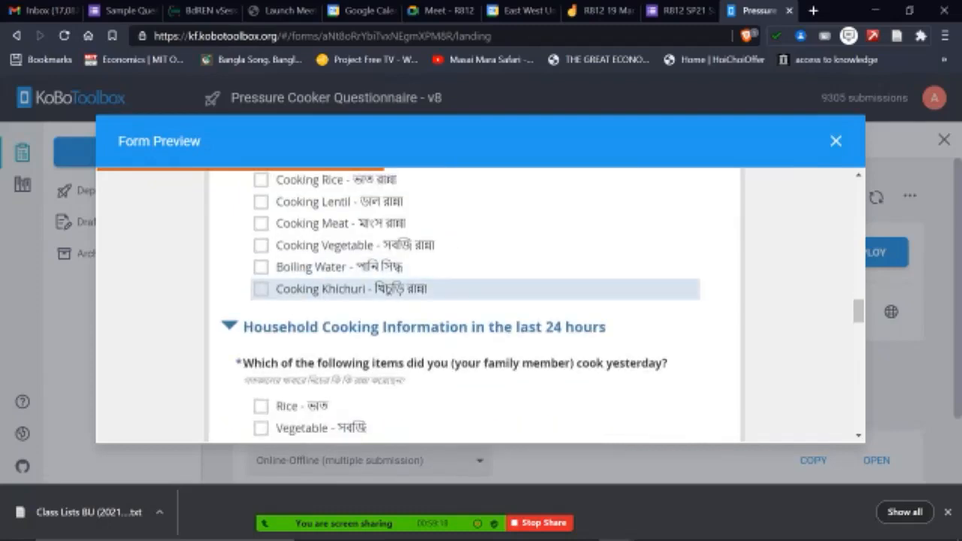
{"action": "scroll", "scroll_direction": "up", "scroll_amount": 3}
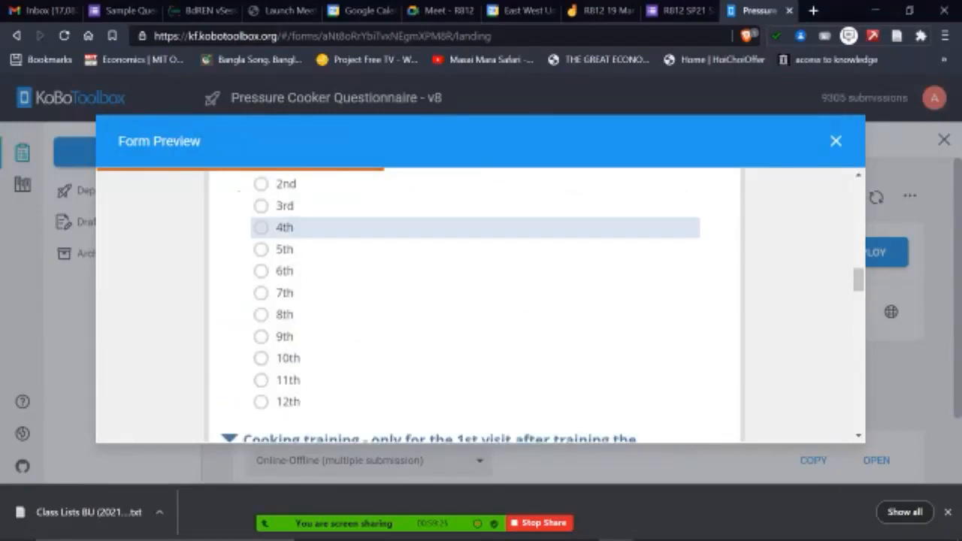
{"action": "scroll", "scroll_direction": "down", "scroll_amount": 3}
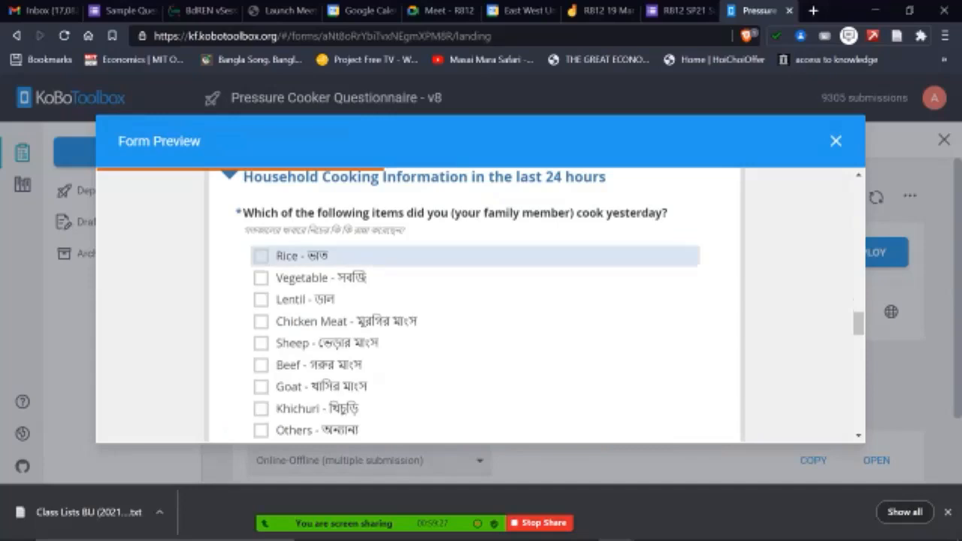
Tick then clear Rice under items cooked yesterday so 'This field is required' appears.
{"action": "left_click", "coordinate": [261, 276]}
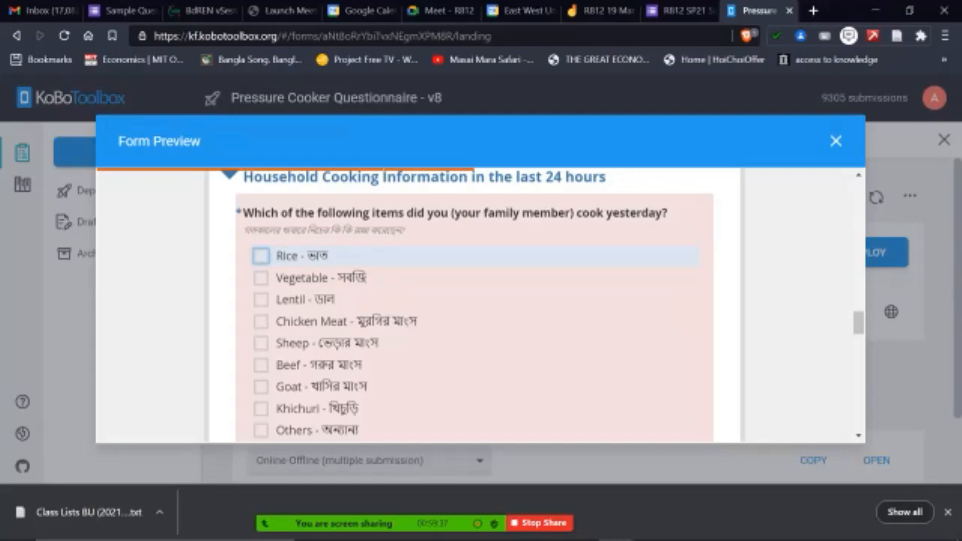
{"action": "left_click", "coordinate": [262, 299]}
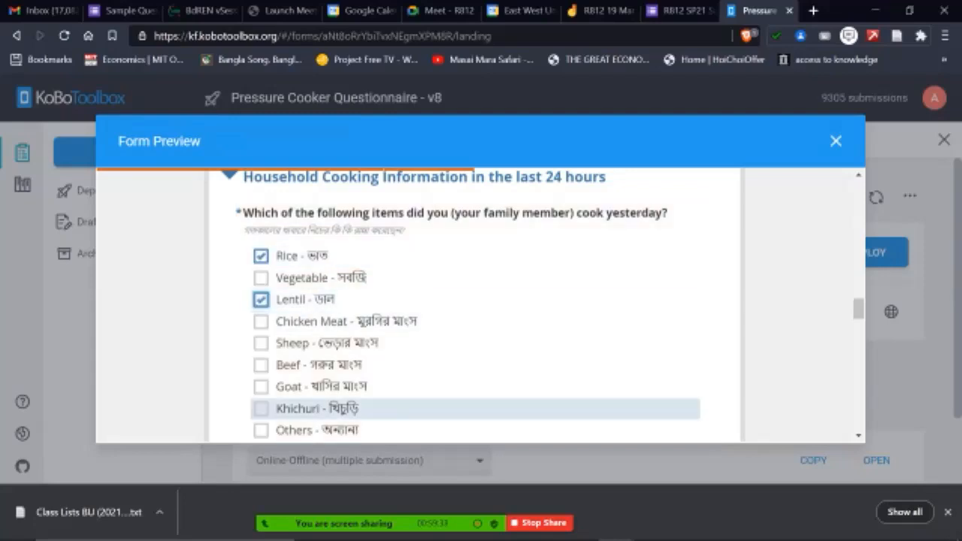
{"action": "scroll", "scroll_direction": "up", "scroll_amount": 3}
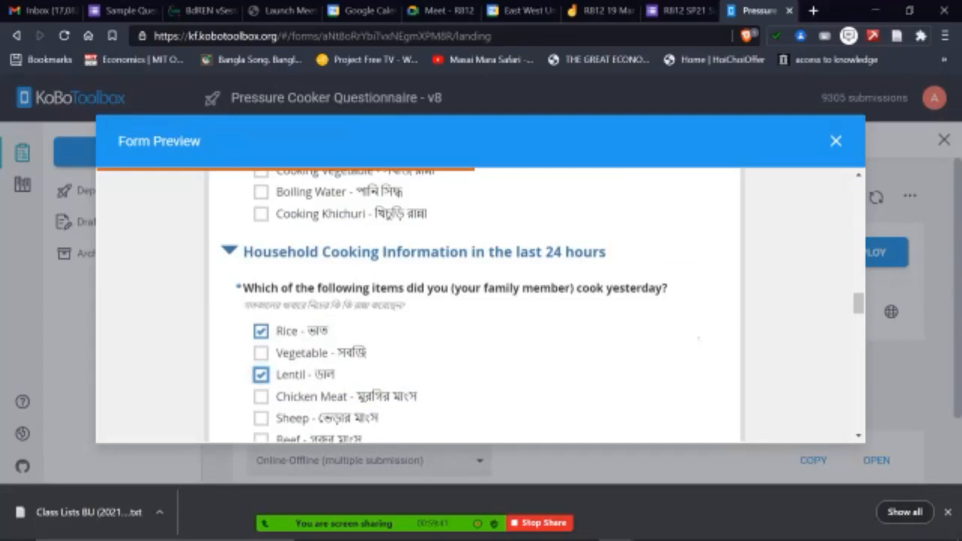
{"action": "left_click", "coordinate": [261, 331]}
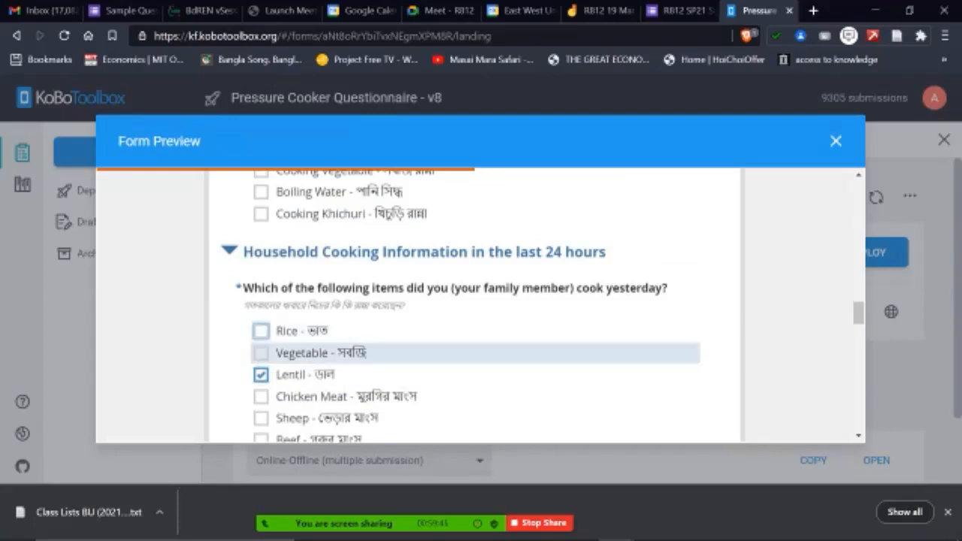
{"action": "scroll", "scroll_direction": "up", "scroll_amount": 3}
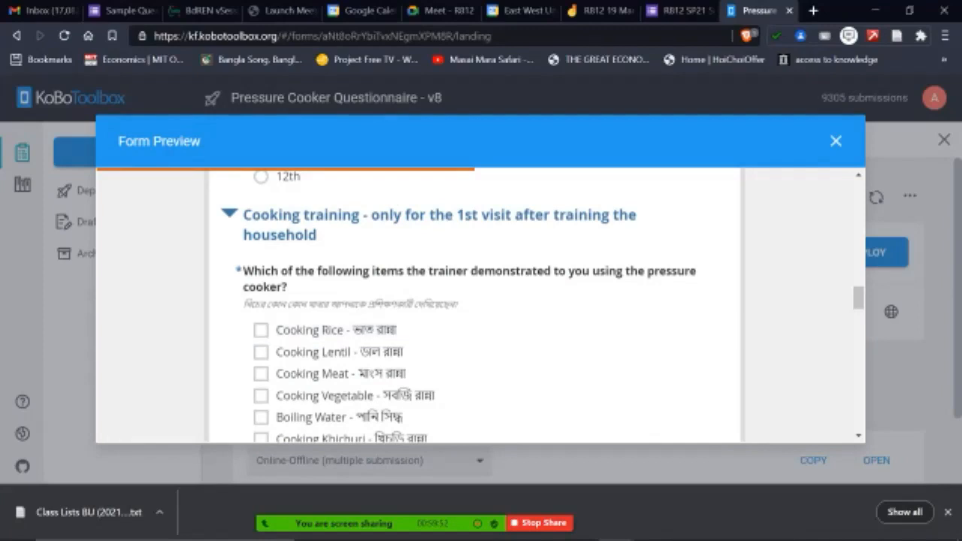
{"action": "scroll", "scroll_direction": "down", "scroll_amount": 3}
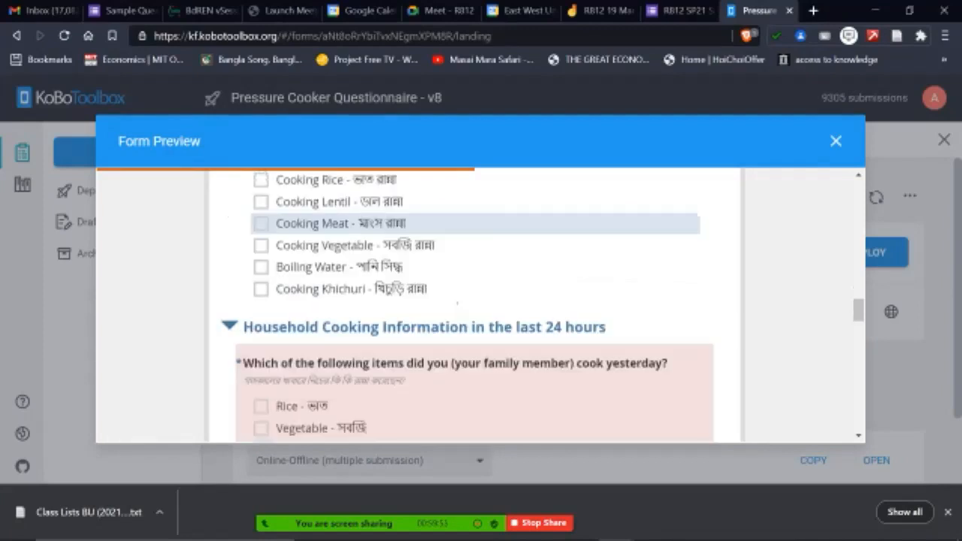
{"action": "scroll", "scroll_direction": "down", "scroll_amount": 3}
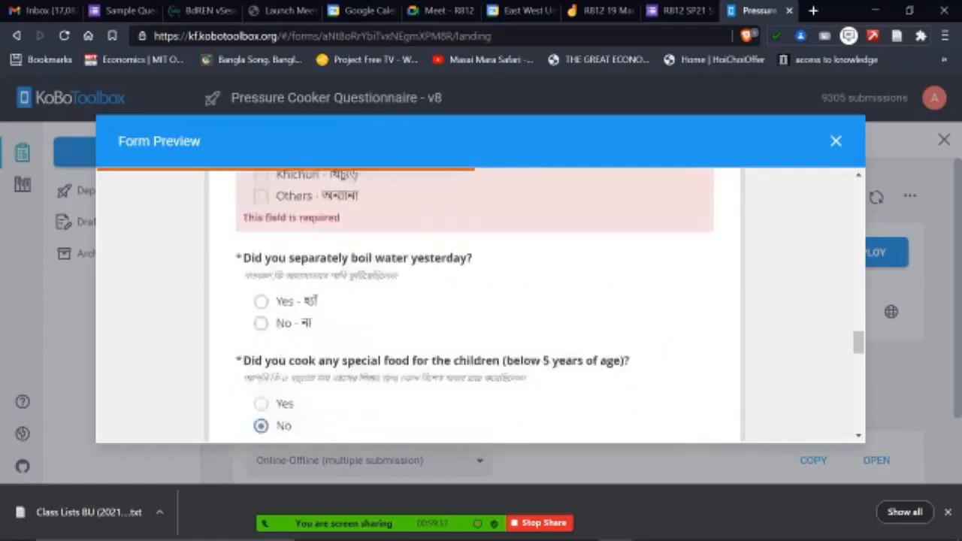
{"action": "scroll", "scroll_direction": "up", "scroll_amount": 3}
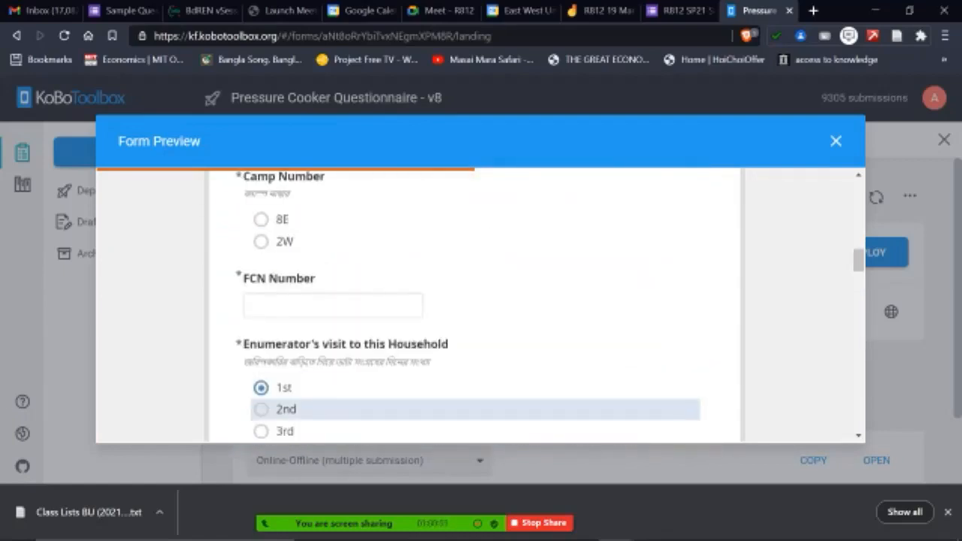
{"action": "scroll", "scroll_direction": "down", "scroll_amount": 3}
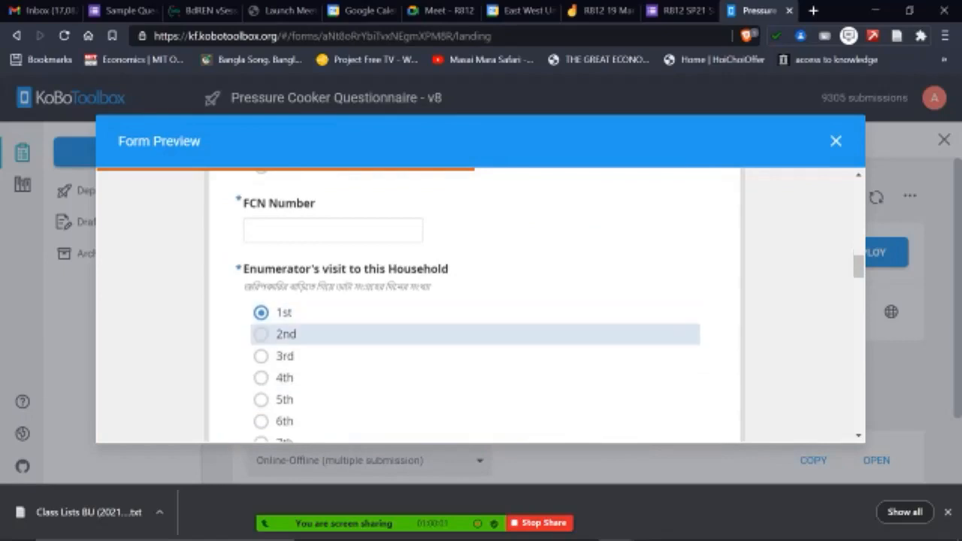
{"action": "scroll", "scroll_direction": "down", "scroll_amount": 3}
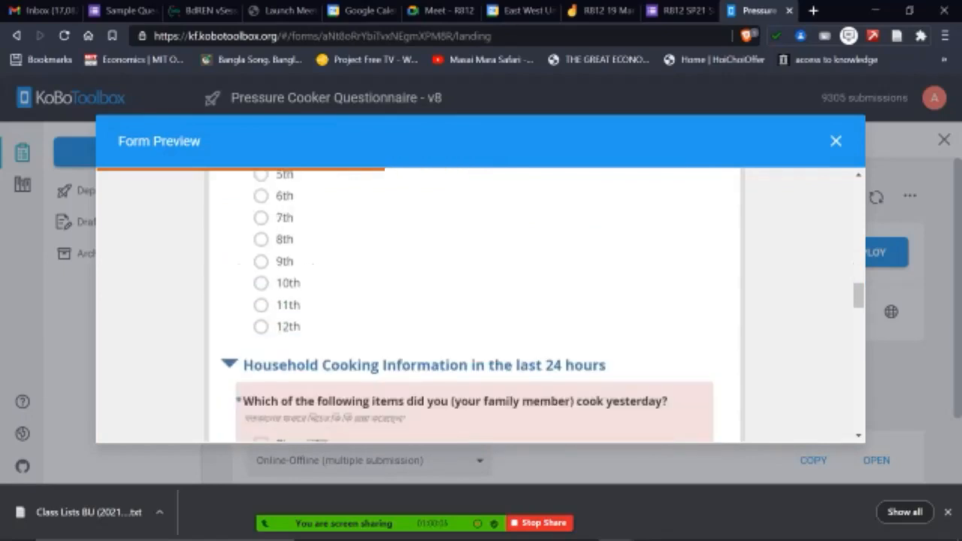
{"action": "scroll", "scroll_direction": "down", "scroll_amount": 3}
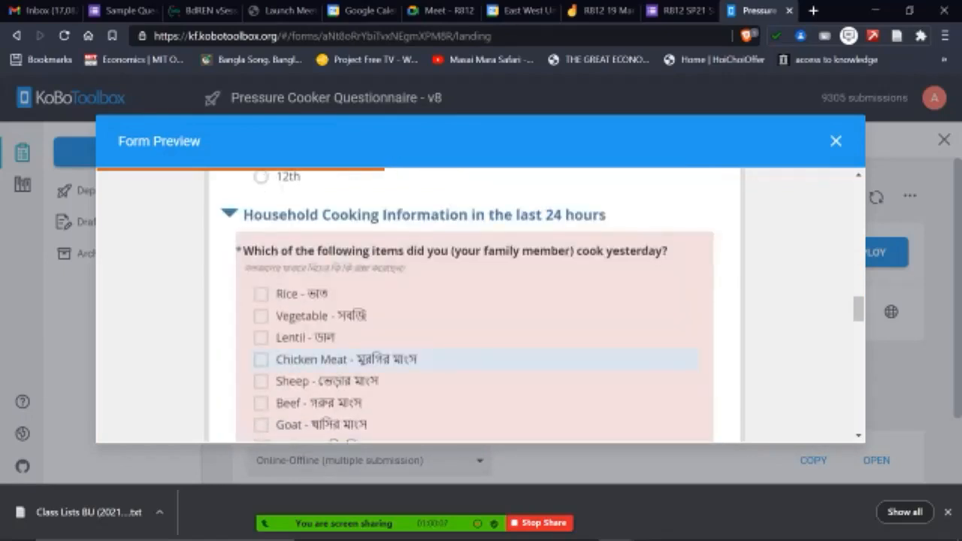
{"action": "scroll", "scroll_direction": "up", "scroll_amount": 3}
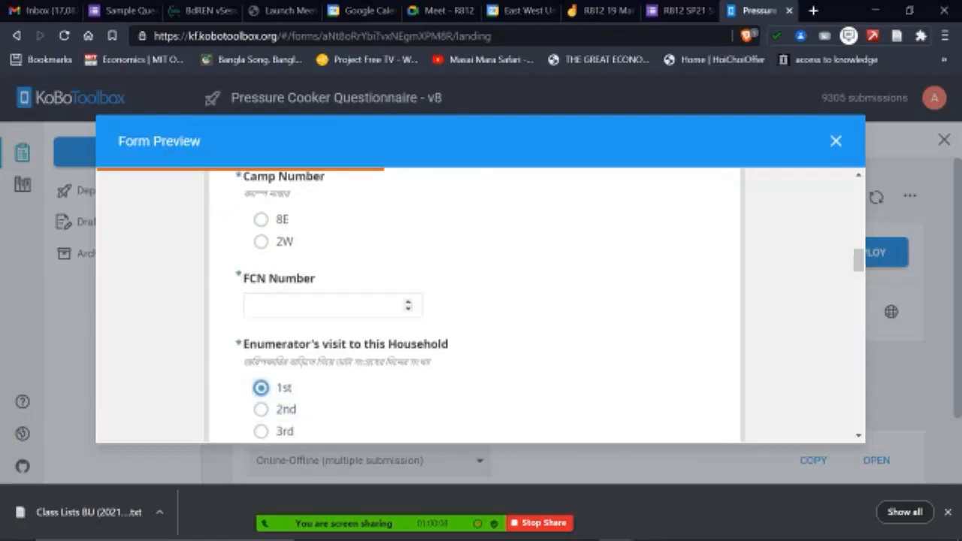
{"action": "scroll", "scroll_direction": "down", "scroll_amount": 3}
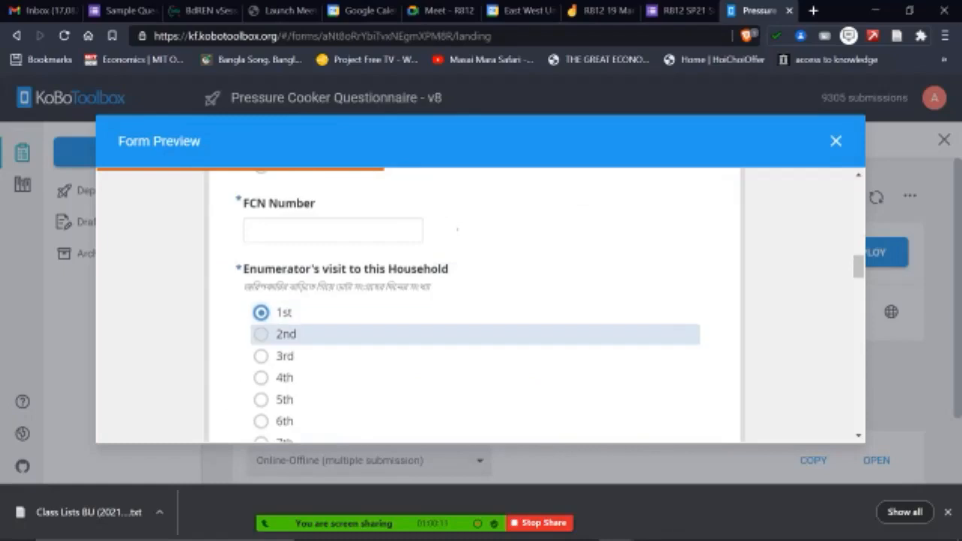
{"action": "scroll", "scroll_direction": "down", "scroll_amount": 3}
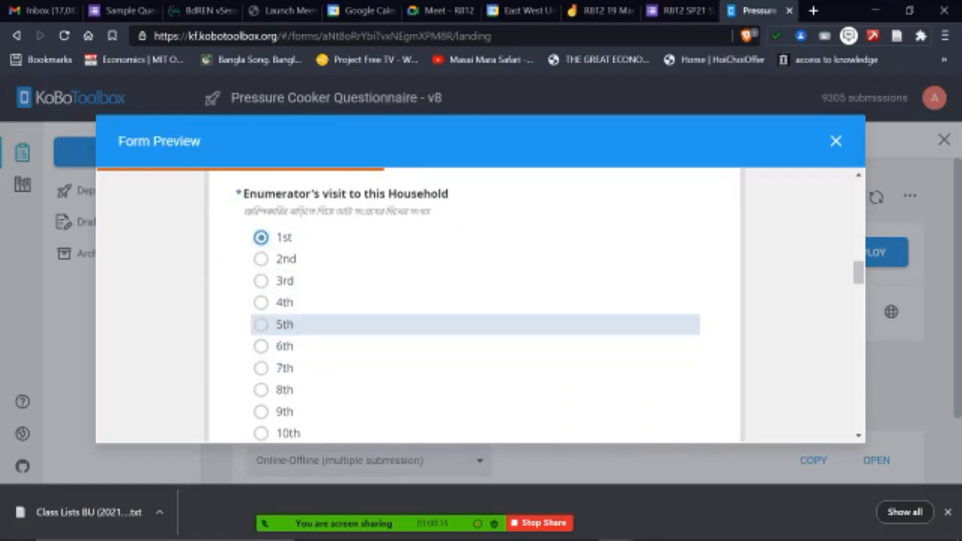
{"action": "scroll", "scroll_direction": "down", "scroll_amount": 3}
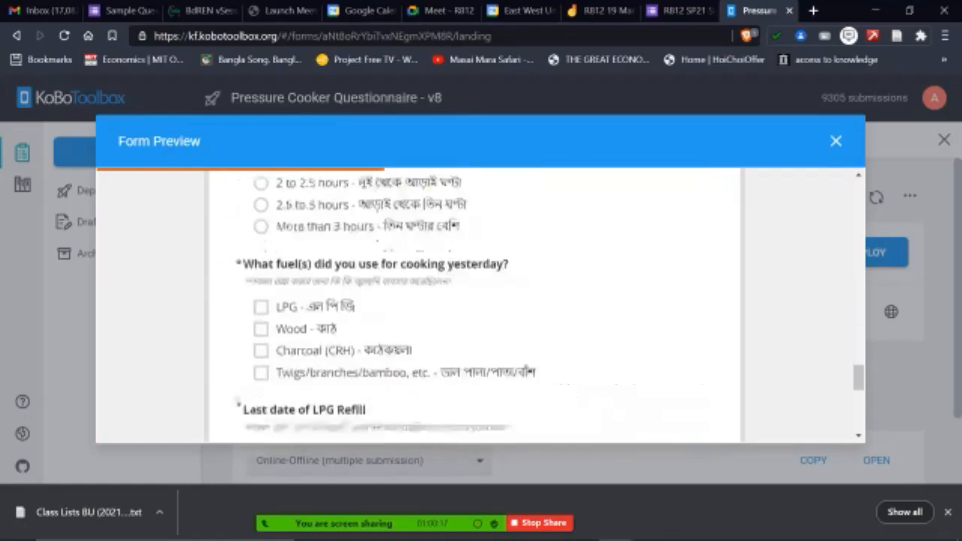
{"action": "scroll", "scroll_direction": "down", "scroll_amount": 3}
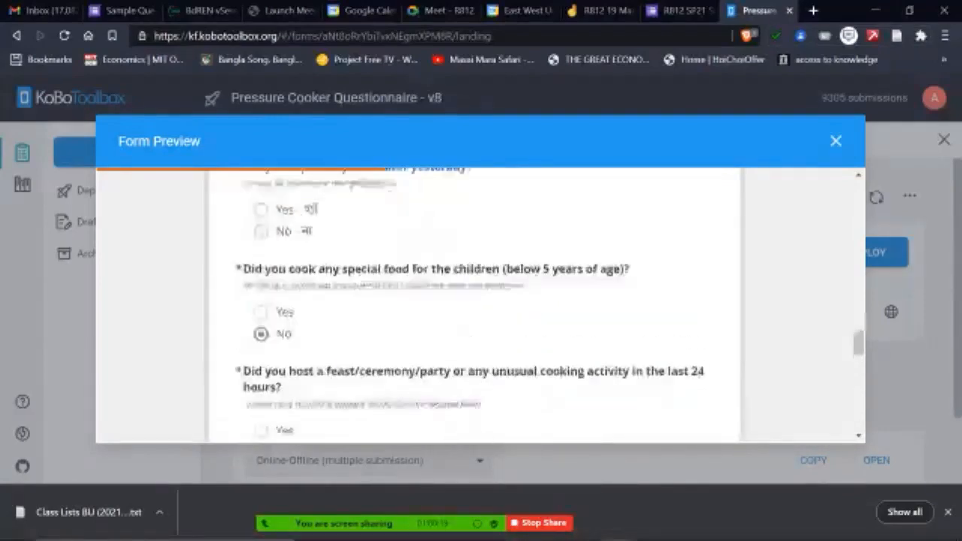
{"action": "scroll", "scroll_direction": "down", "scroll_amount": 3}
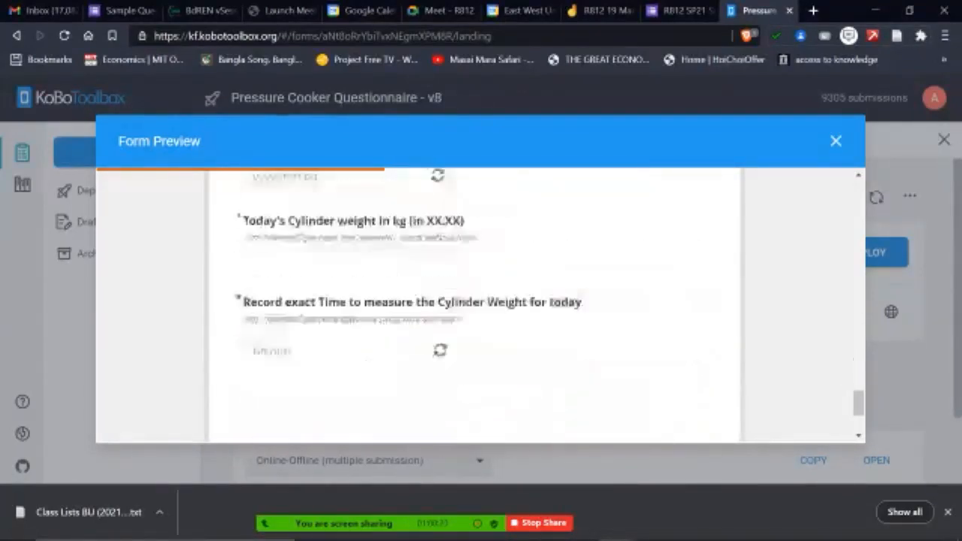
{"action": "scroll", "scroll_direction": "down", "scroll_amount": 3}
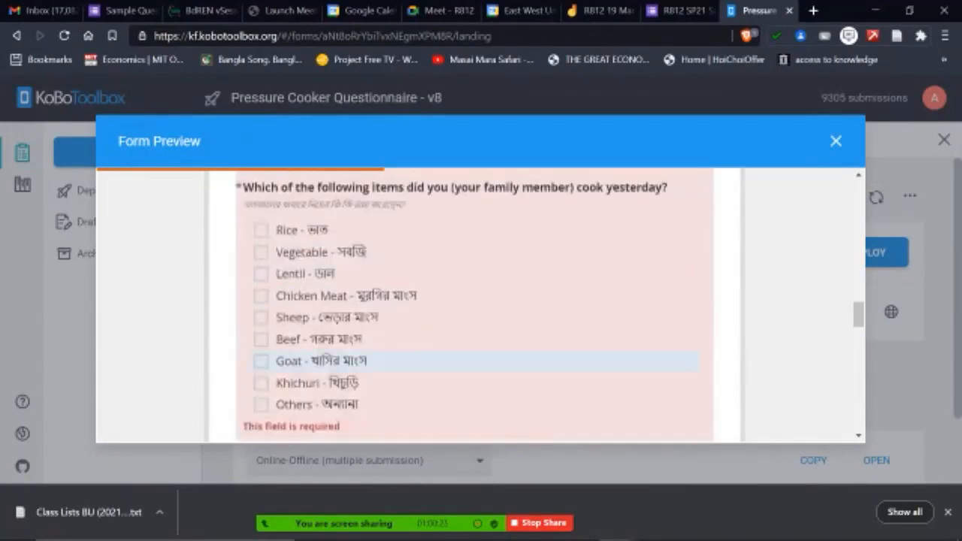
Answer Yes to boiling water with the pressure cooker, then show the Pagla STP EIA Study summary.
{"action": "scroll", "scroll_direction": "down", "scroll_amount": 3}
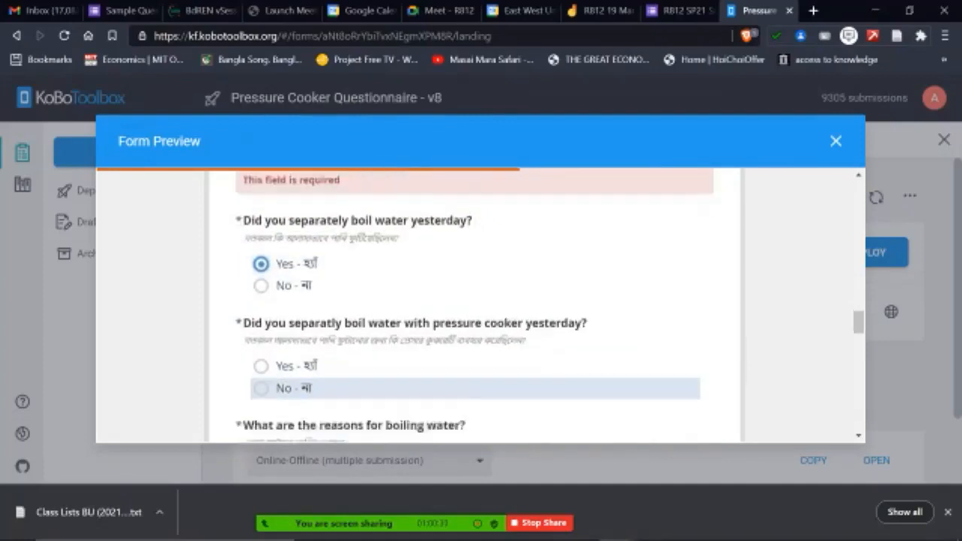
{"action": "left_click", "coordinate": [261, 367]}
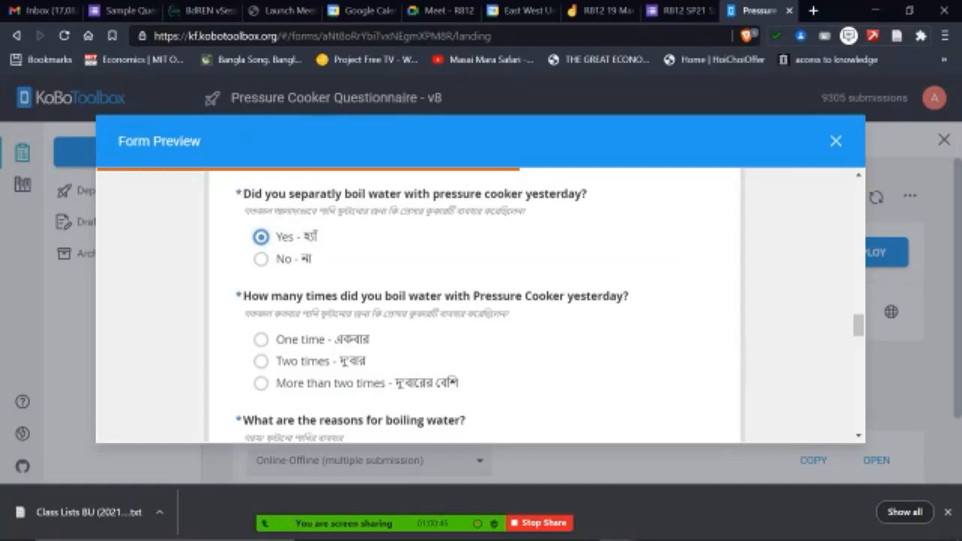
{"action": "left_click", "coordinate": [836, 141]}
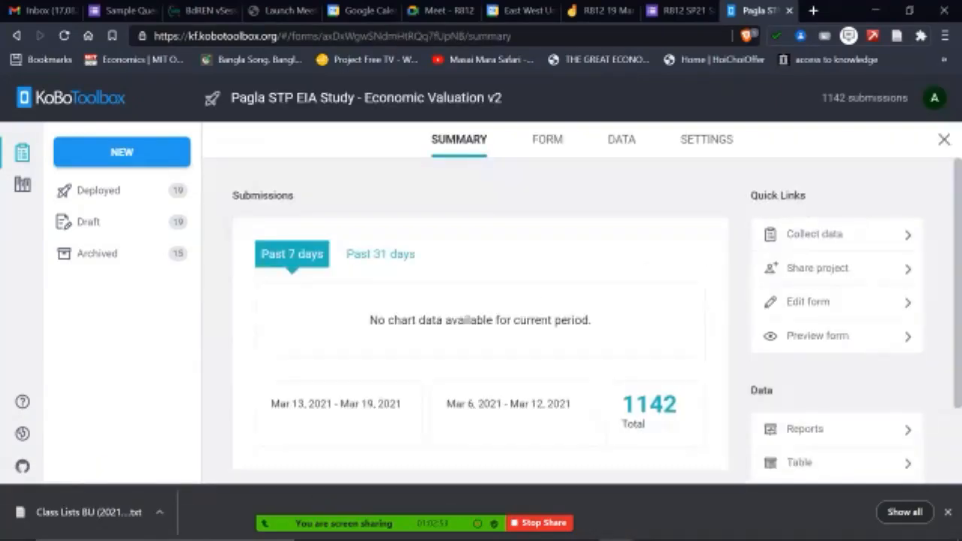
Preview the Pagla STP EIA Study v2 form down to its required participation question.
{"action": "left_click", "coordinate": [547, 138]}
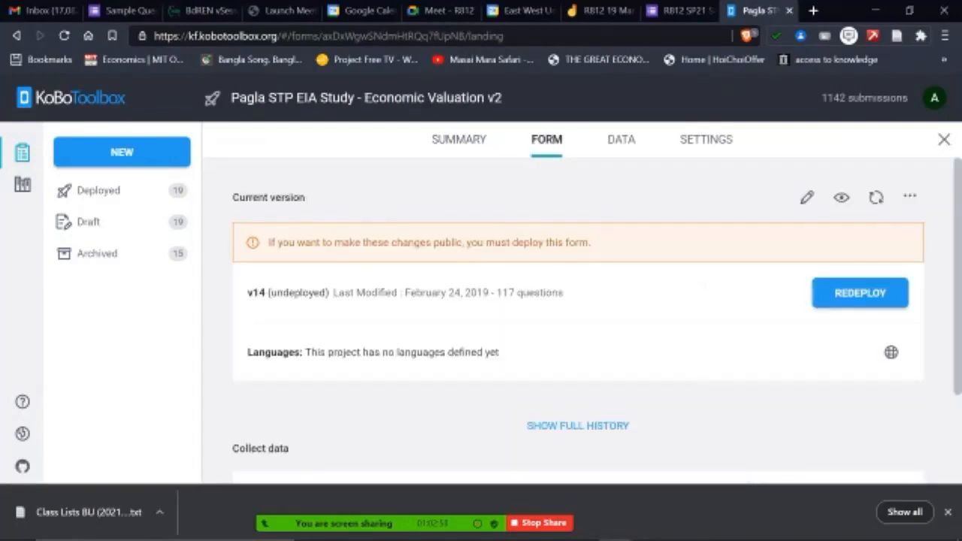
{"action": "left_click", "coordinate": [841, 197]}
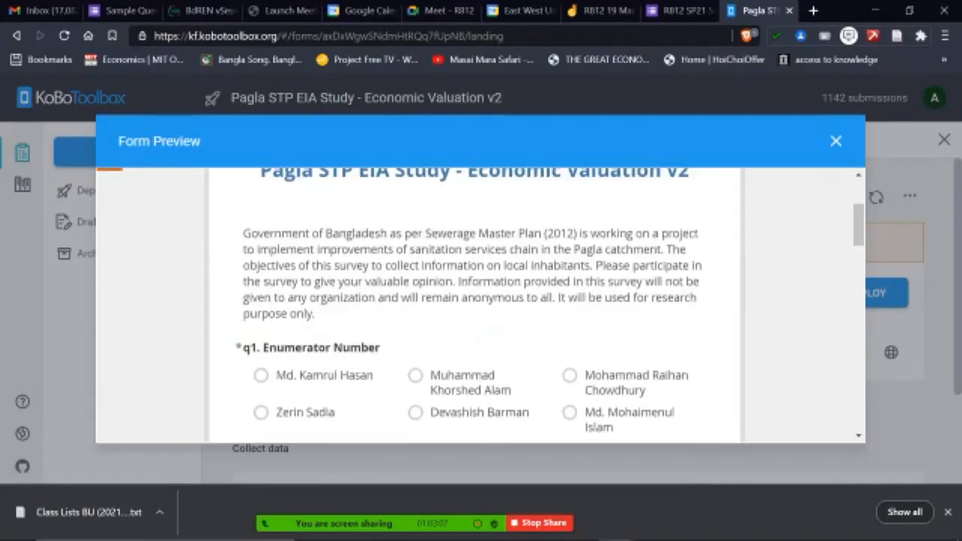
{"action": "scroll", "scroll_direction": "down", "scroll_amount": 3}
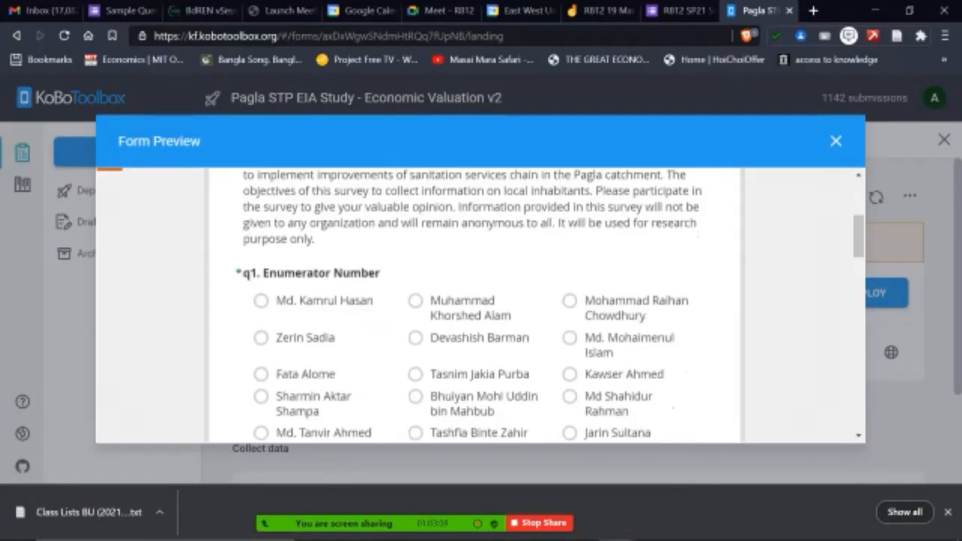
{"action": "scroll", "scroll_direction": "down", "scroll_amount": 3}
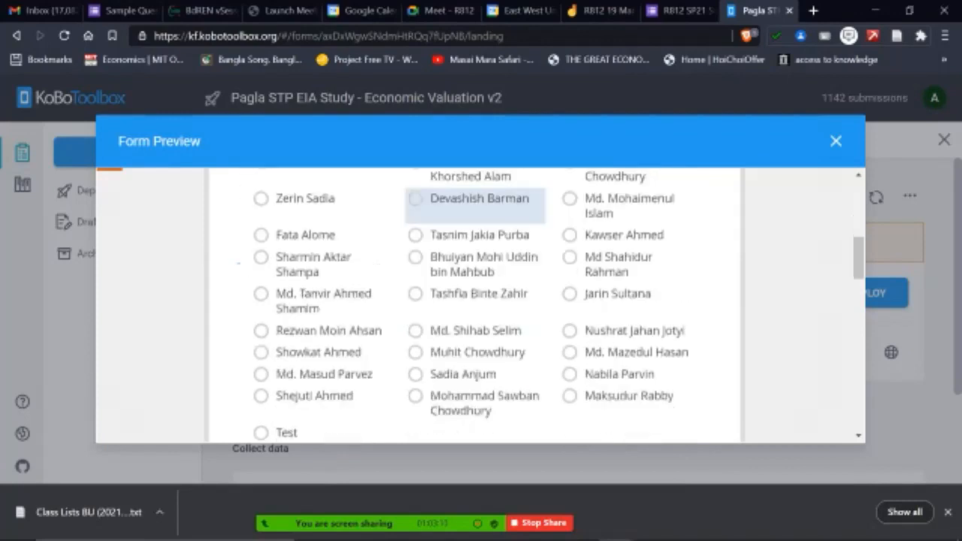
{"action": "scroll", "scroll_direction": "down", "scroll_amount": 3}
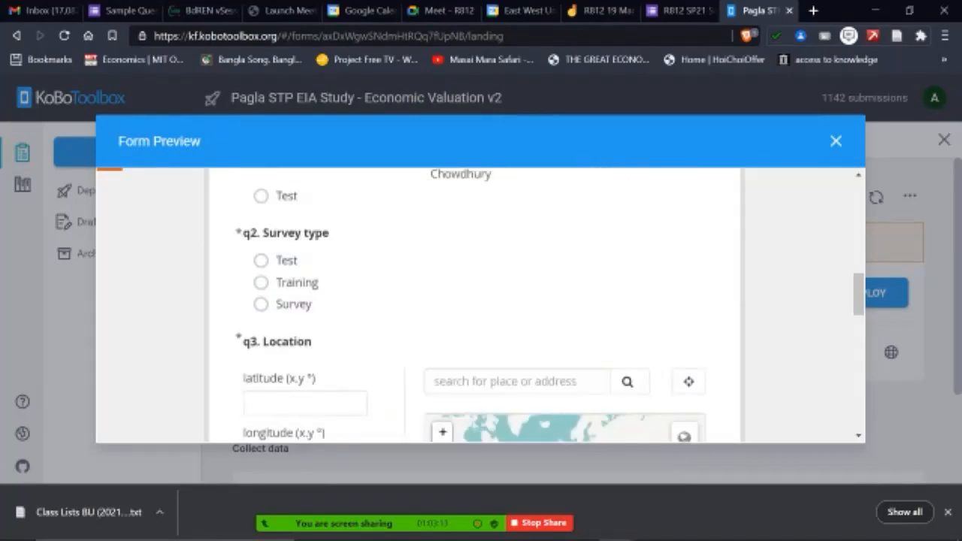
{"action": "scroll", "scroll_direction": "down", "scroll_amount": 3}
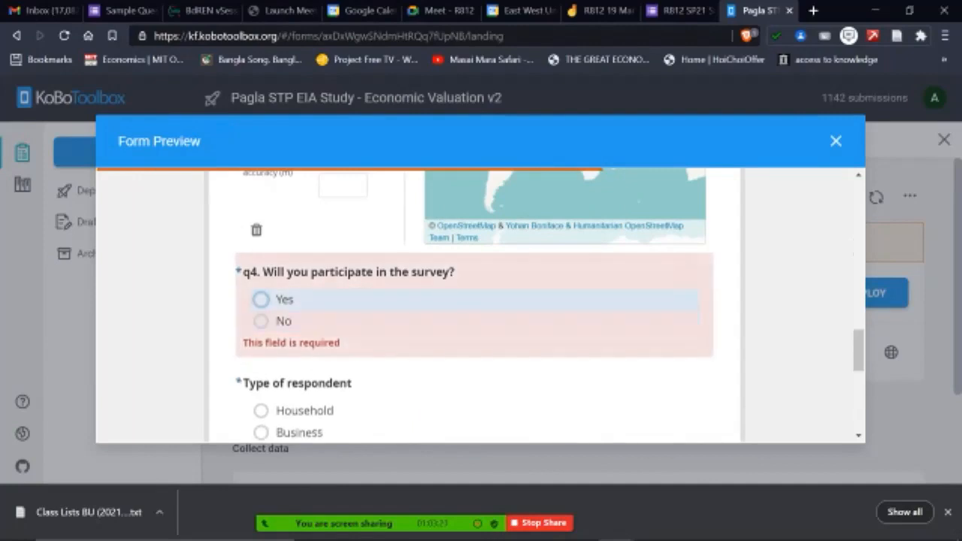
Alternate respondent type between Household and Business, ending on Household.
{"action": "scroll", "scroll_direction": "down", "scroll_amount": 3}
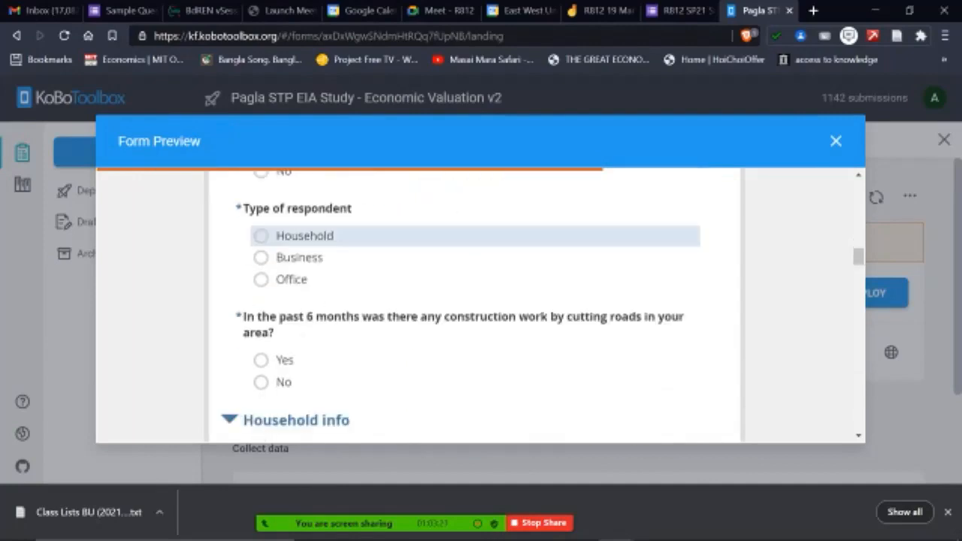
{"action": "left_click", "coordinate": [262, 234]}
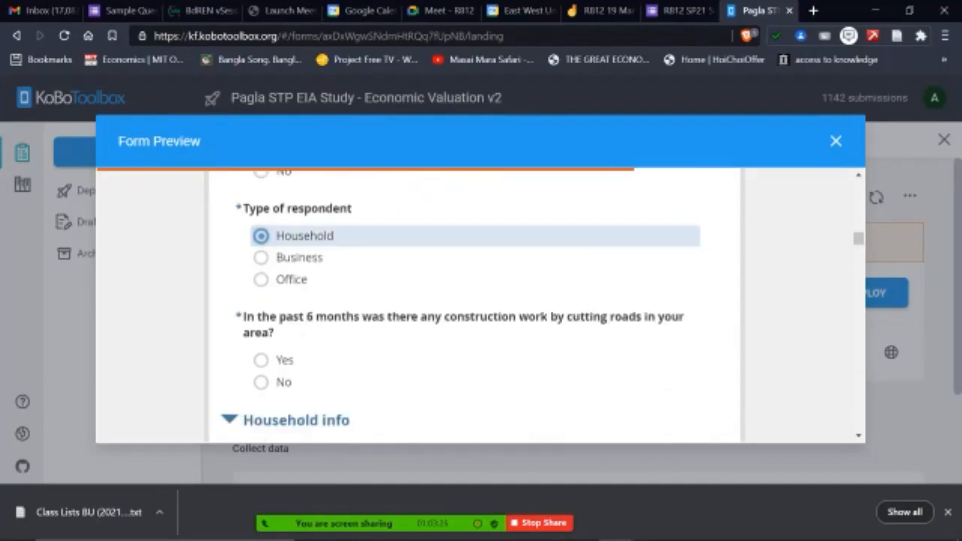
{"action": "left_click", "coordinate": [262, 257]}
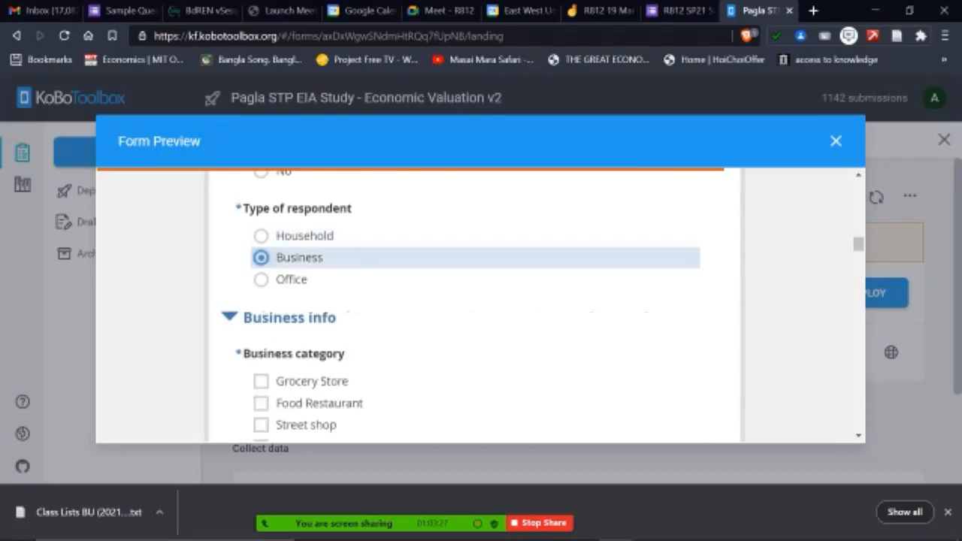
{"action": "left_click", "coordinate": [261, 234]}
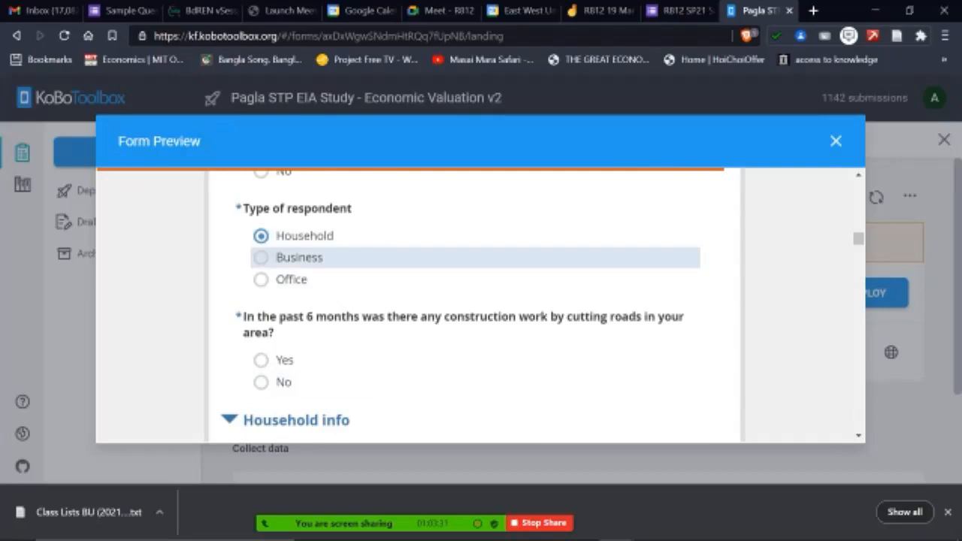
{"action": "left_click", "coordinate": [261, 257]}
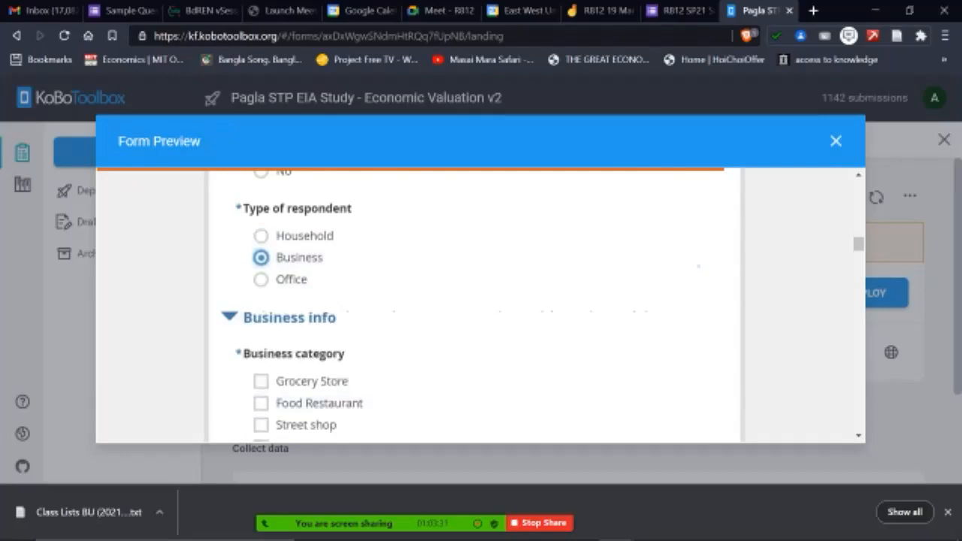
{"action": "left_click", "coordinate": [261, 235]}
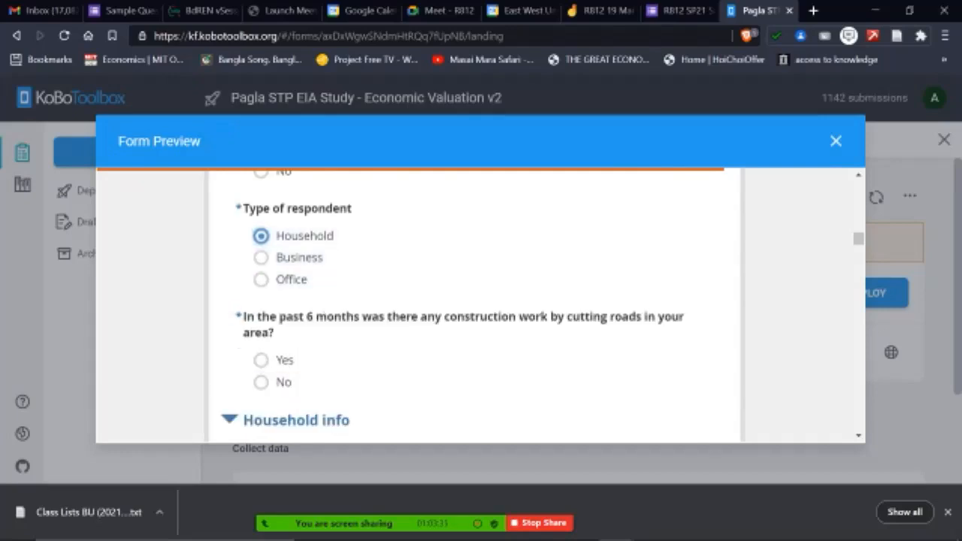
Browse the preview to its end, close it, and return to the Sample Questionnaire in Google Forms.
{"action": "scroll", "scroll_direction": "down", "scroll_amount": 3}
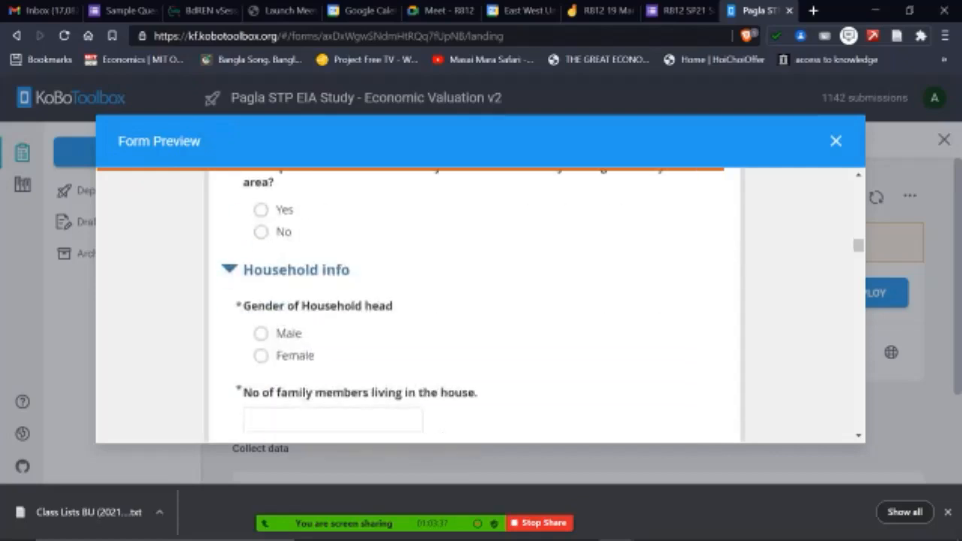
{"action": "scroll", "scroll_direction": "down", "scroll_amount": 3}
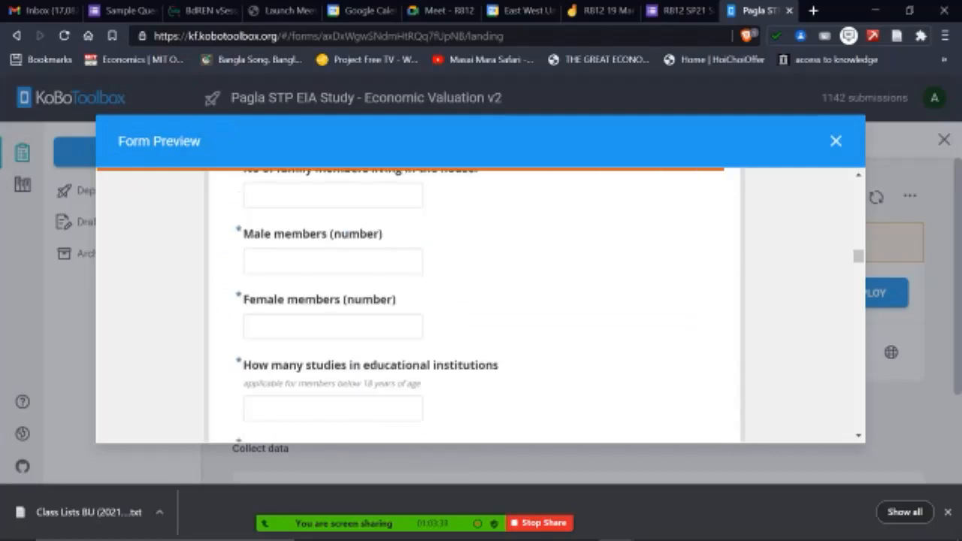
{"action": "scroll", "scroll_direction": "up", "scroll_amount": 3}
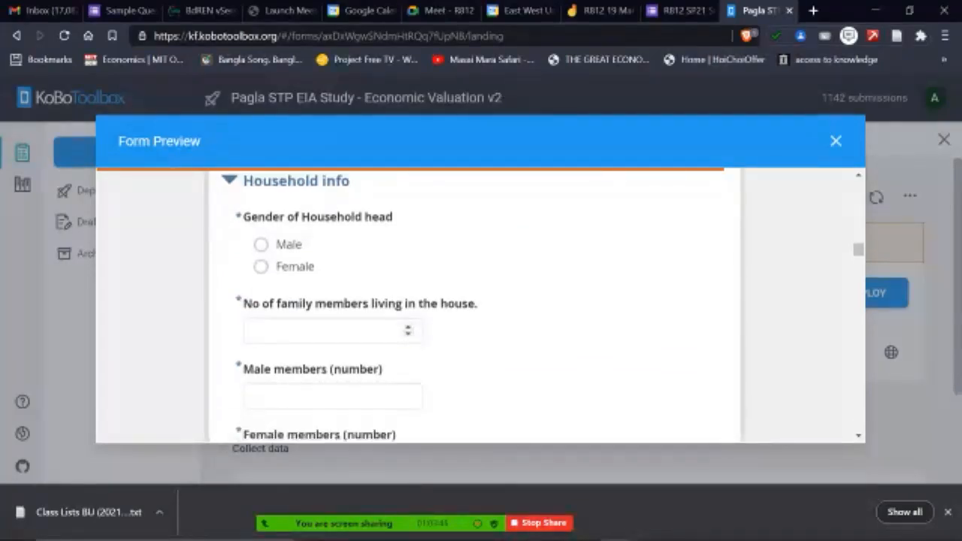
{"action": "scroll", "scroll_direction": "down", "scroll_amount": 3}
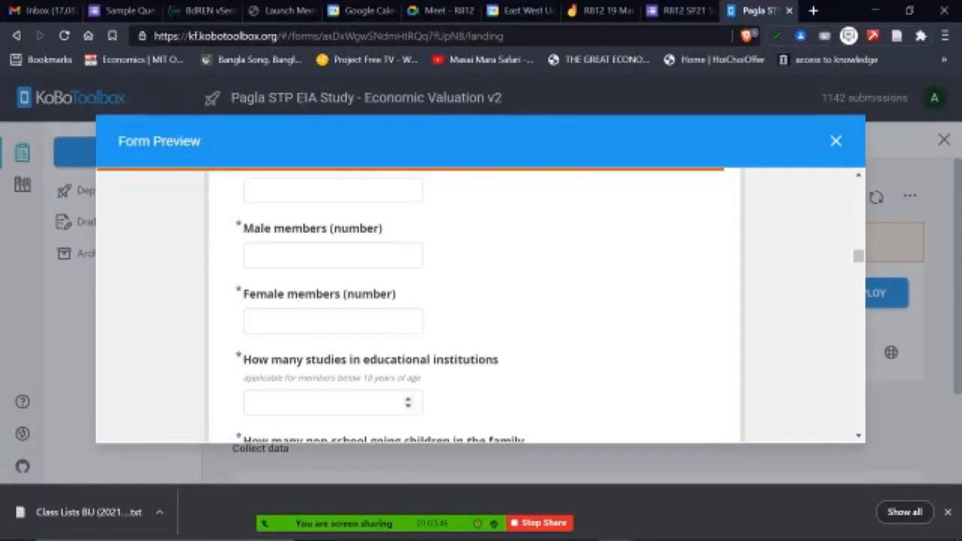
{"action": "scroll", "scroll_direction": "down", "scroll_amount": 3}
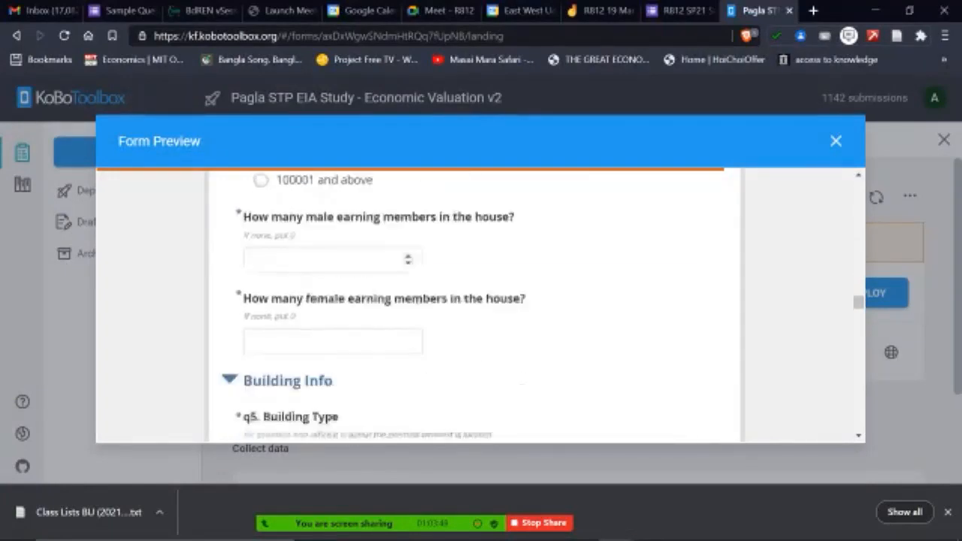
{"action": "scroll", "scroll_direction": "down", "scroll_amount": 3}
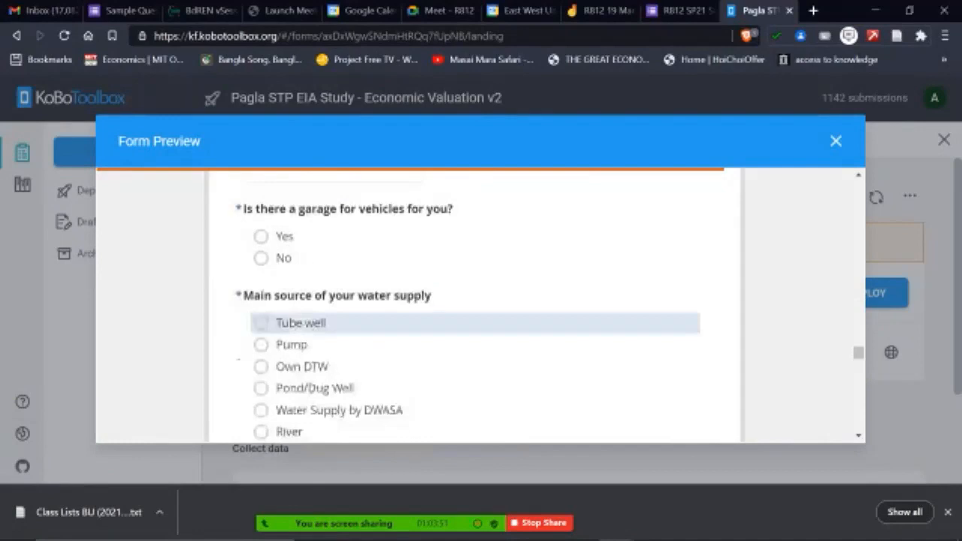
{"action": "scroll", "scroll_direction": "down", "scroll_amount": 3}
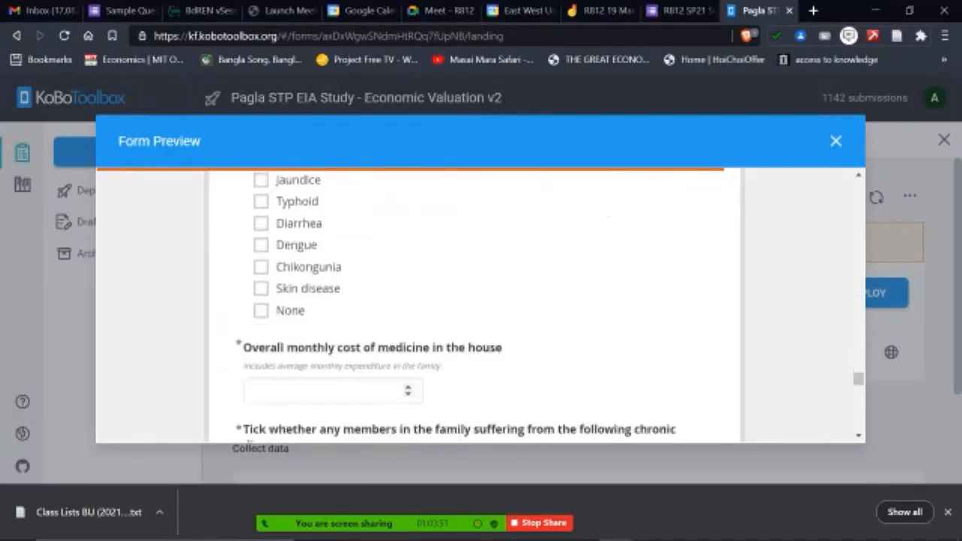
{"action": "scroll", "scroll_direction": "up", "scroll_amount": 3}
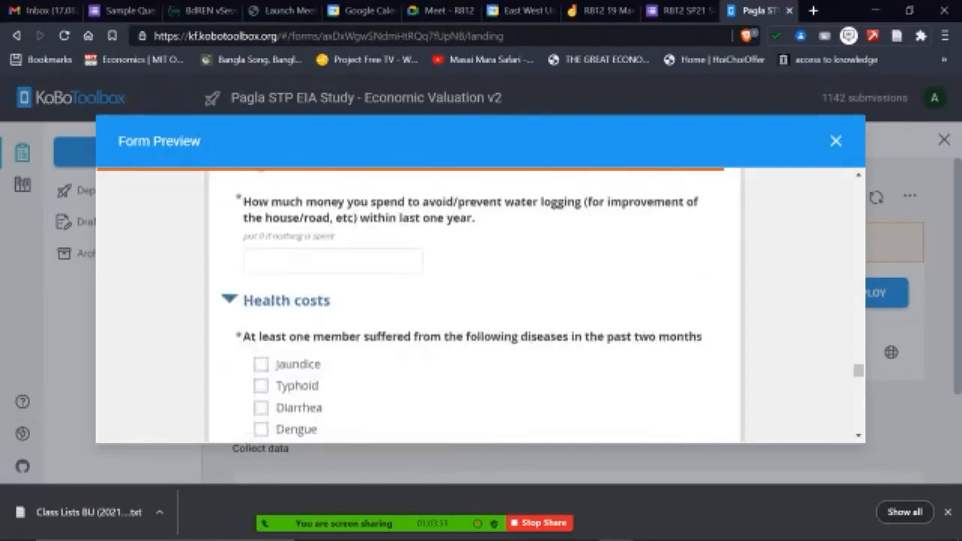
{"action": "scroll", "scroll_direction": "down", "scroll_amount": 3}
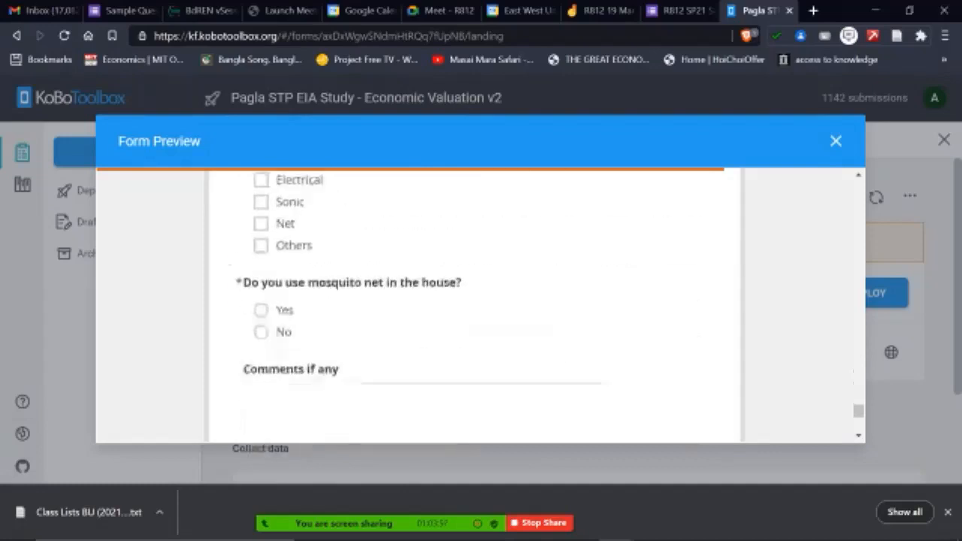
{"action": "scroll", "scroll_direction": "down", "scroll_amount": 3}
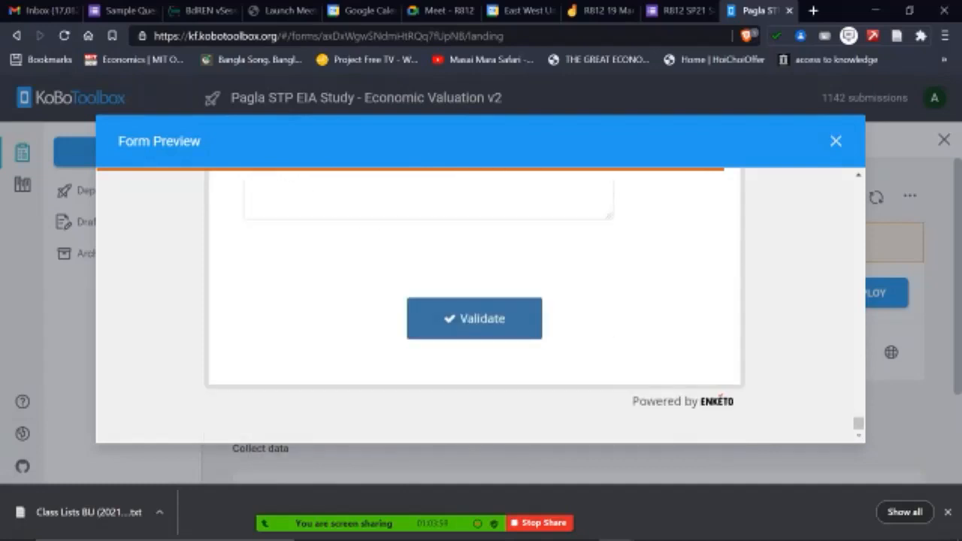
{"action": "left_click", "coordinate": [836, 141]}
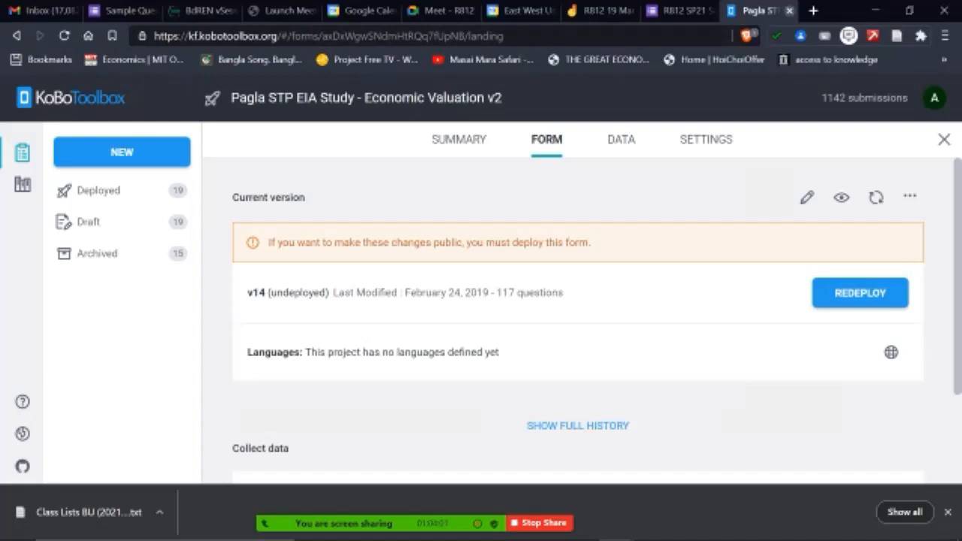
{"action": "left_click", "coordinate": [128, 11]}
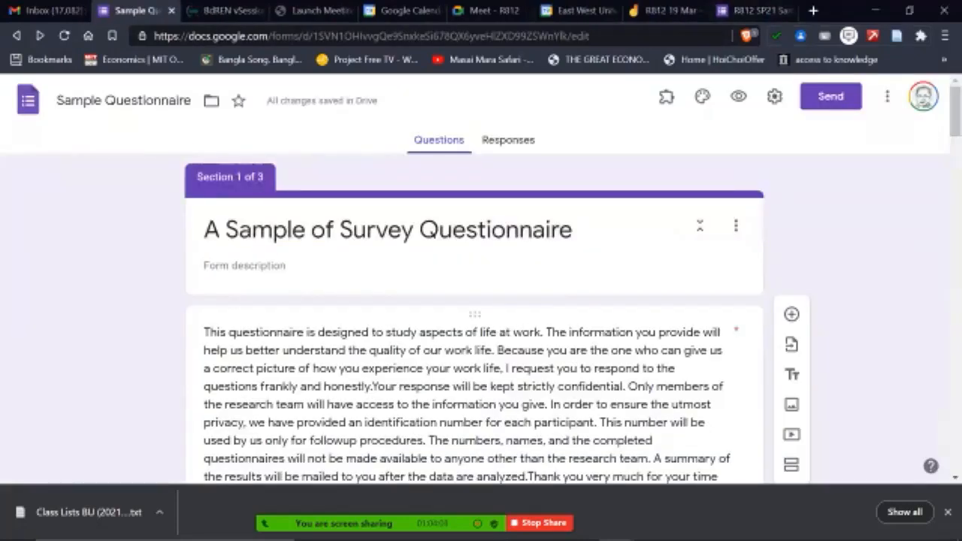